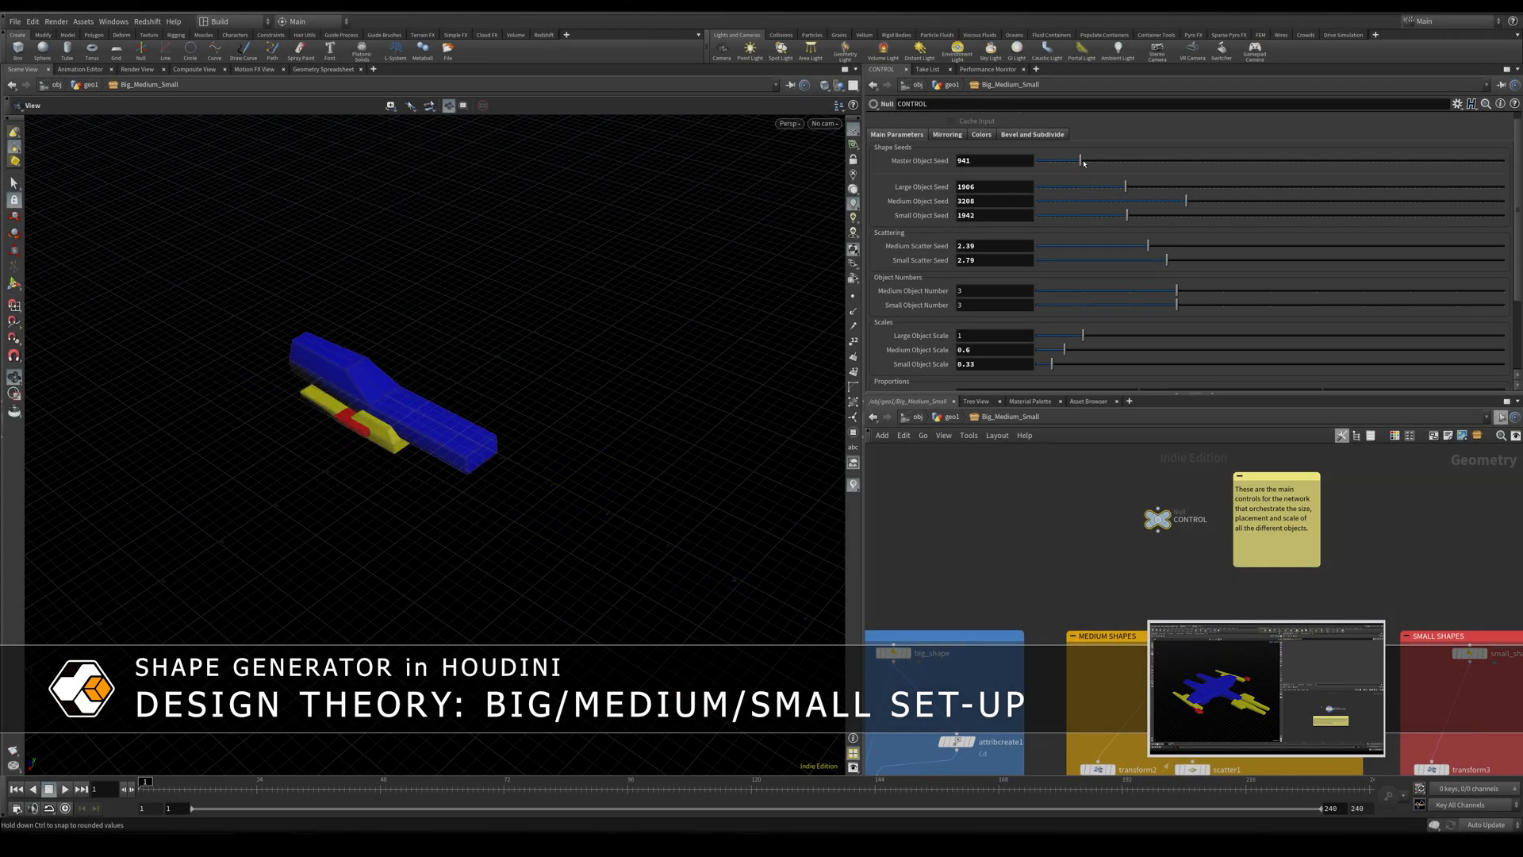
# Step: Re-seed the Master Object Seed away from 941 a couple of times and inspect the result
pyautogui.moveTo(1083, 160); pyautogui.dragTo(1090, 160)
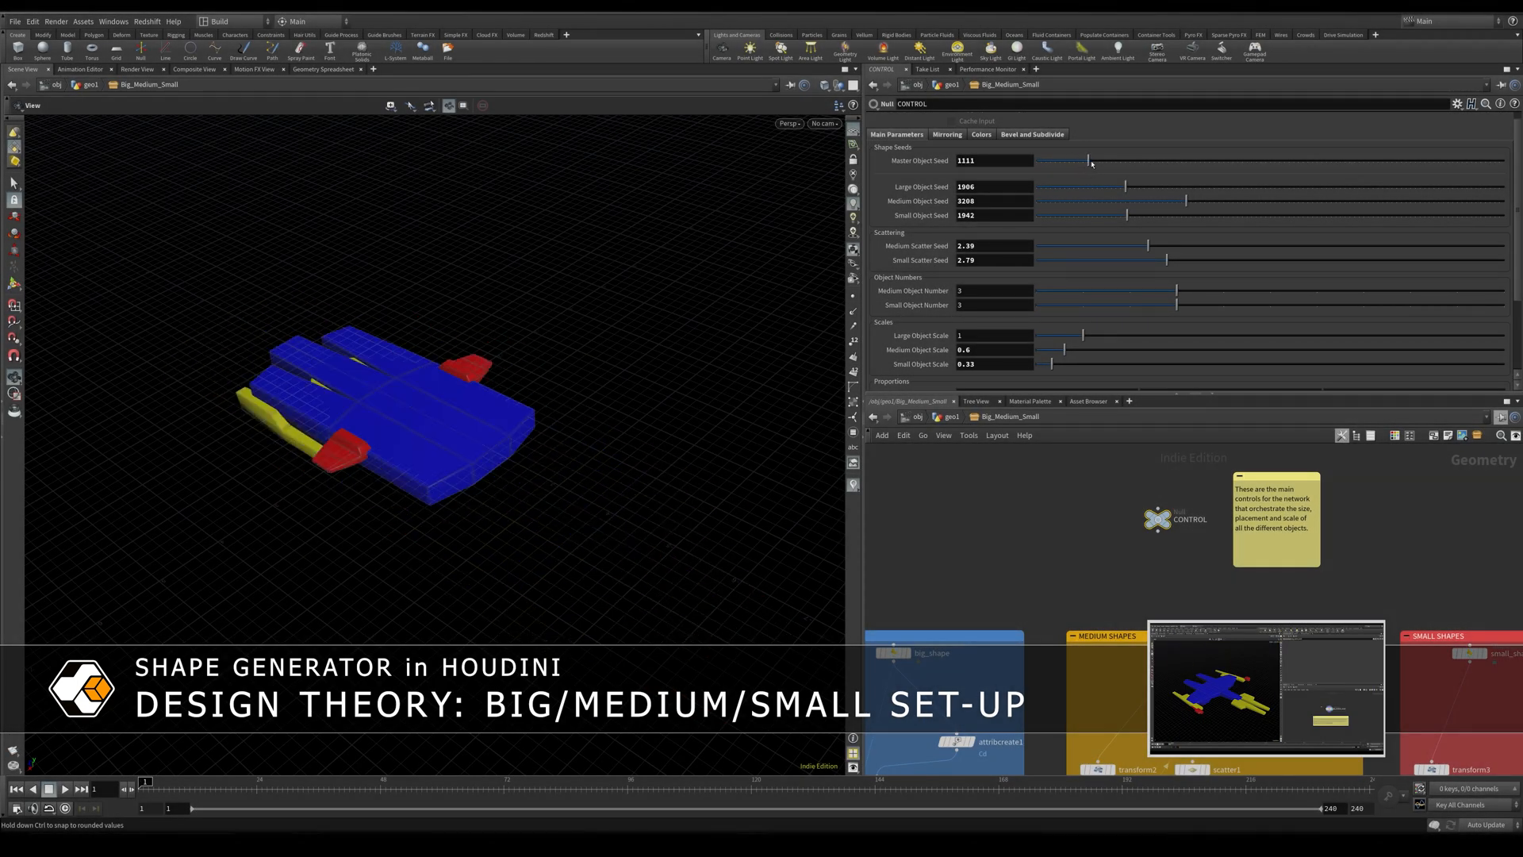
pyautogui.moveTo(1089, 161); pyautogui.dragTo(1098, 161)
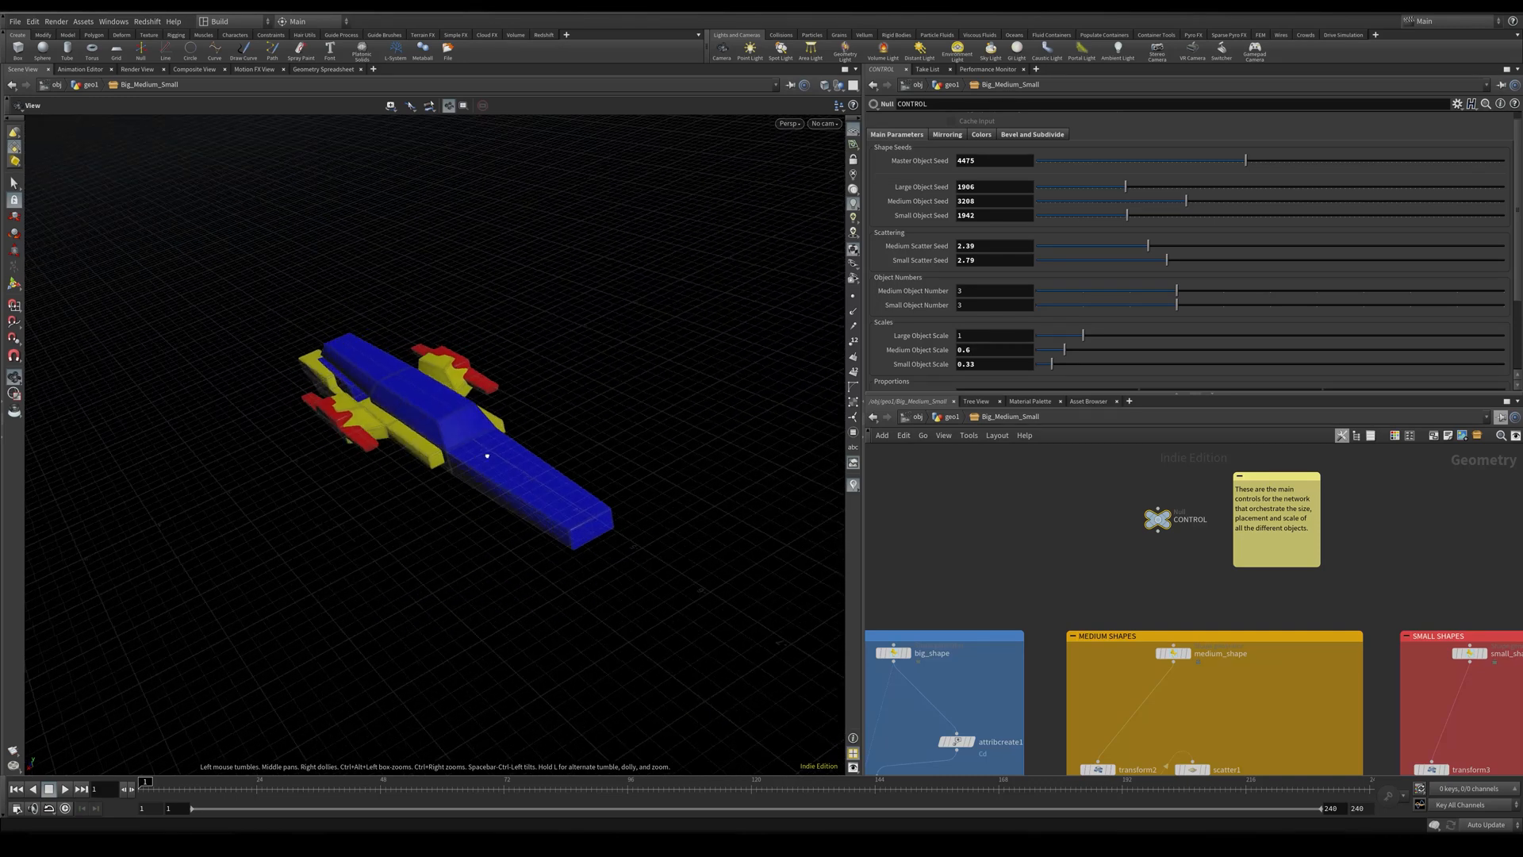
pyautogui.moveTo(485, 457); pyautogui.dragTo(378, 379)
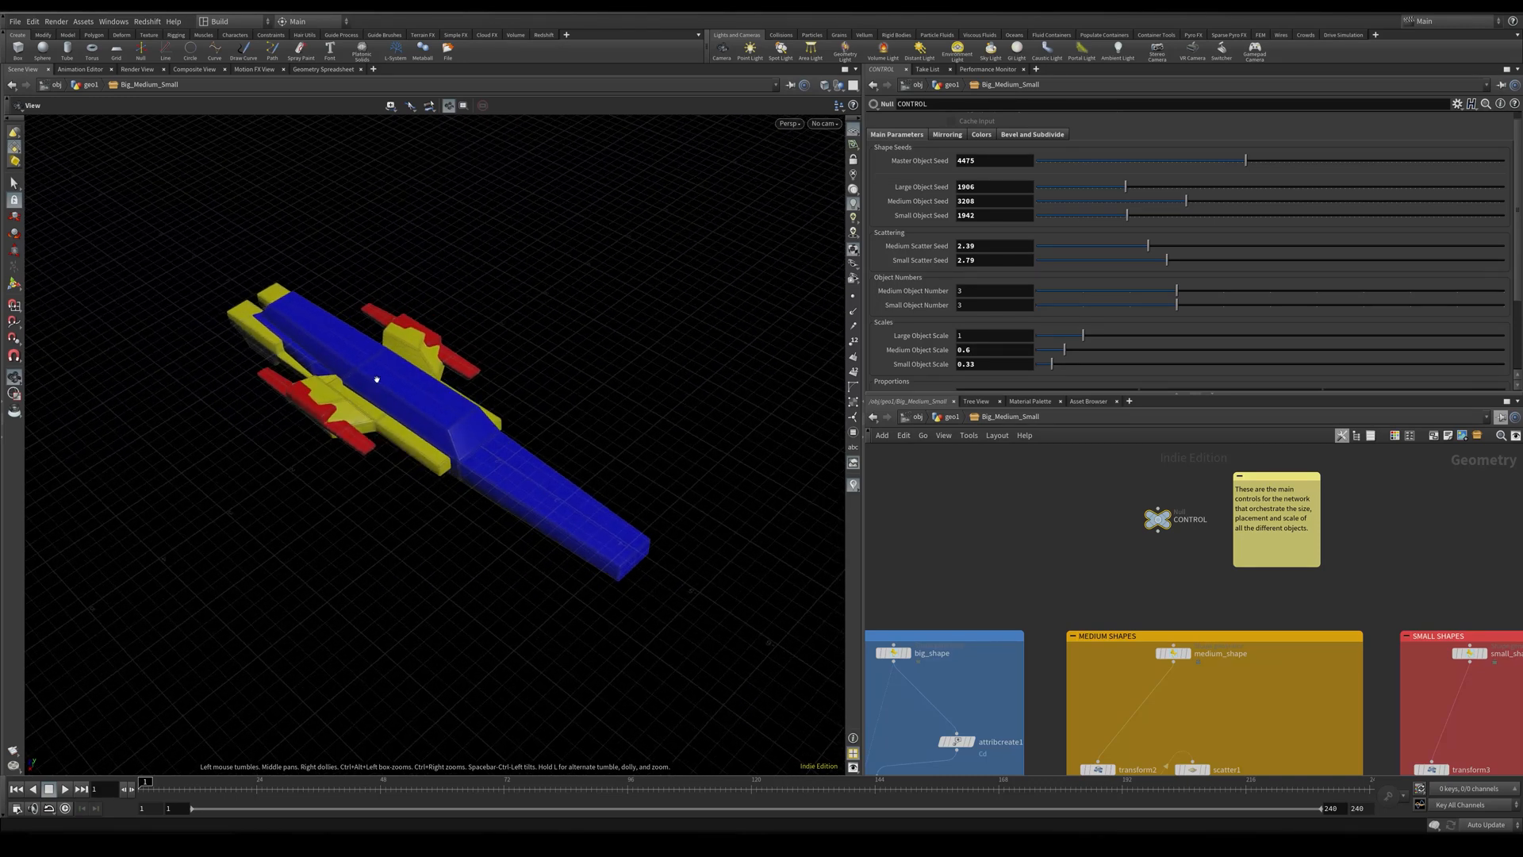
# Step: Try several more Master Object Seed values, ending on a symmetrical winged ship
pyautogui.moveTo(1244, 161); pyautogui.dragTo(1187, 160)
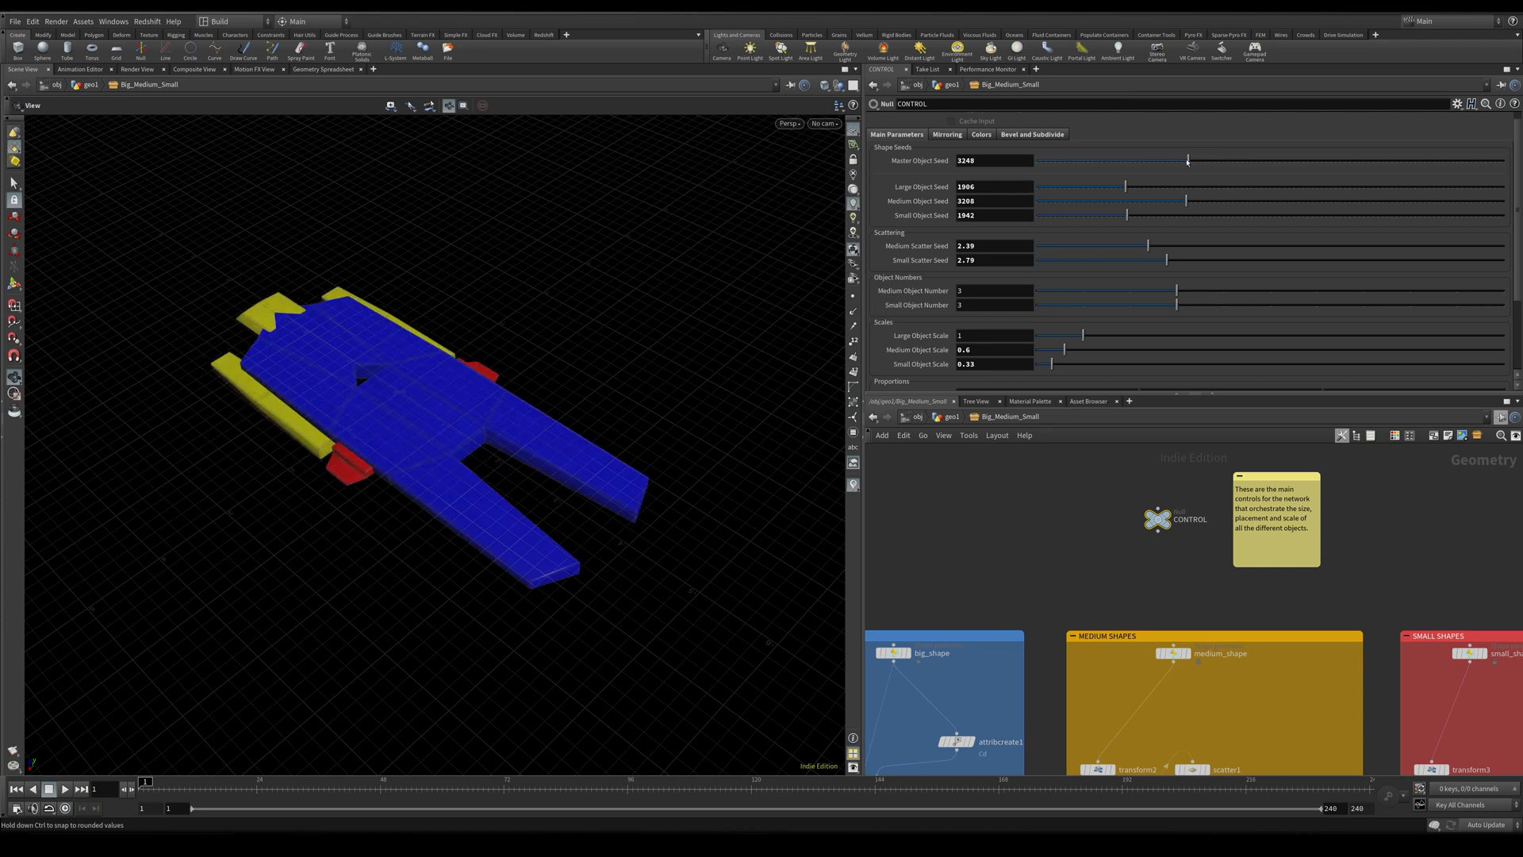
pyautogui.moveTo(1187, 159); pyautogui.dragTo(1193, 159)
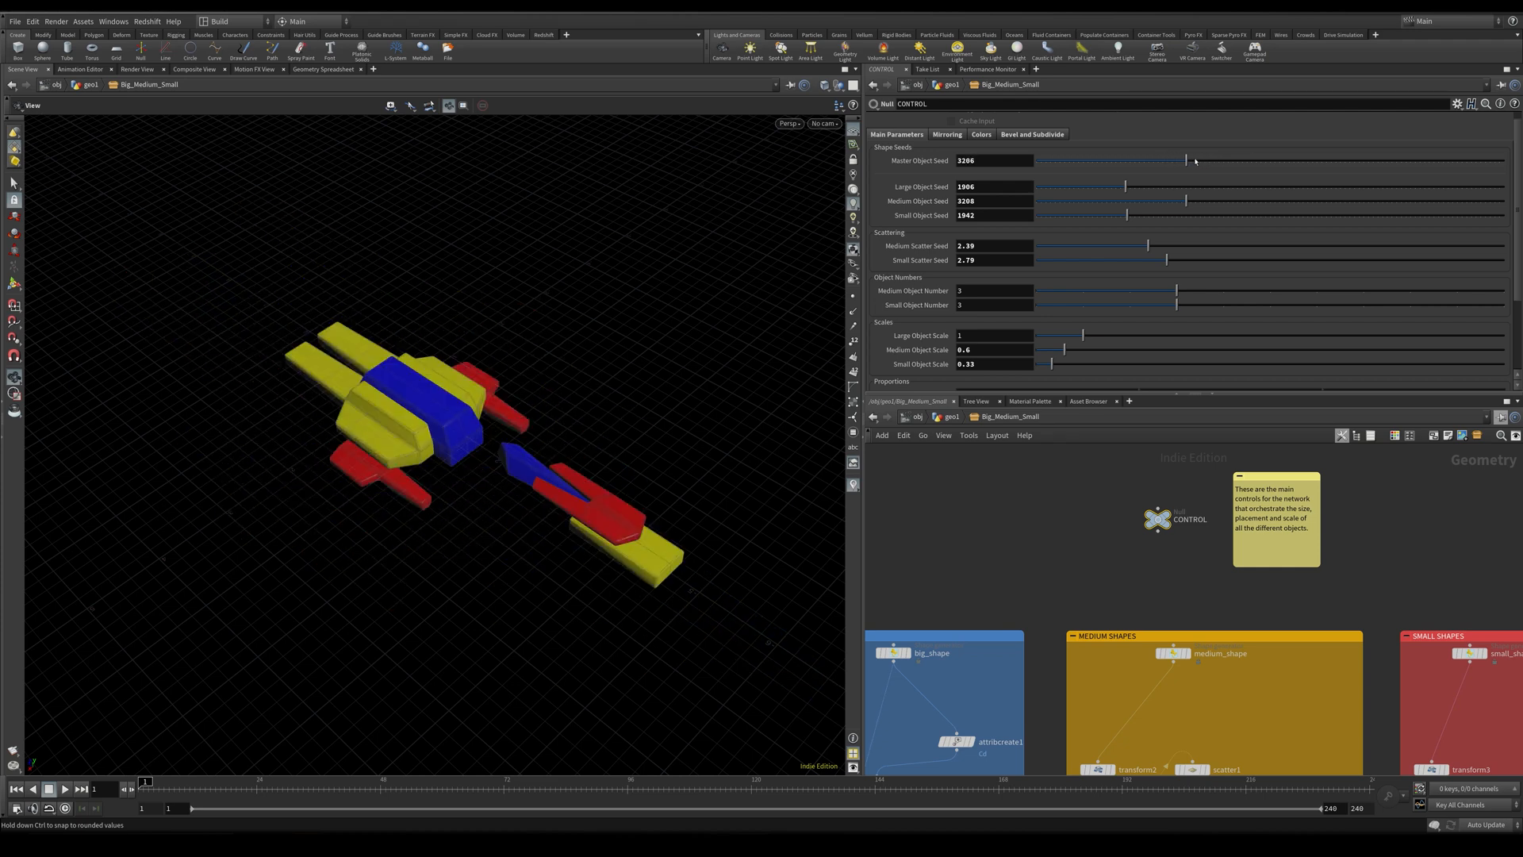
pyautogui.moveTo(1186, 160); pyautogui.dragTo(1249, 160)
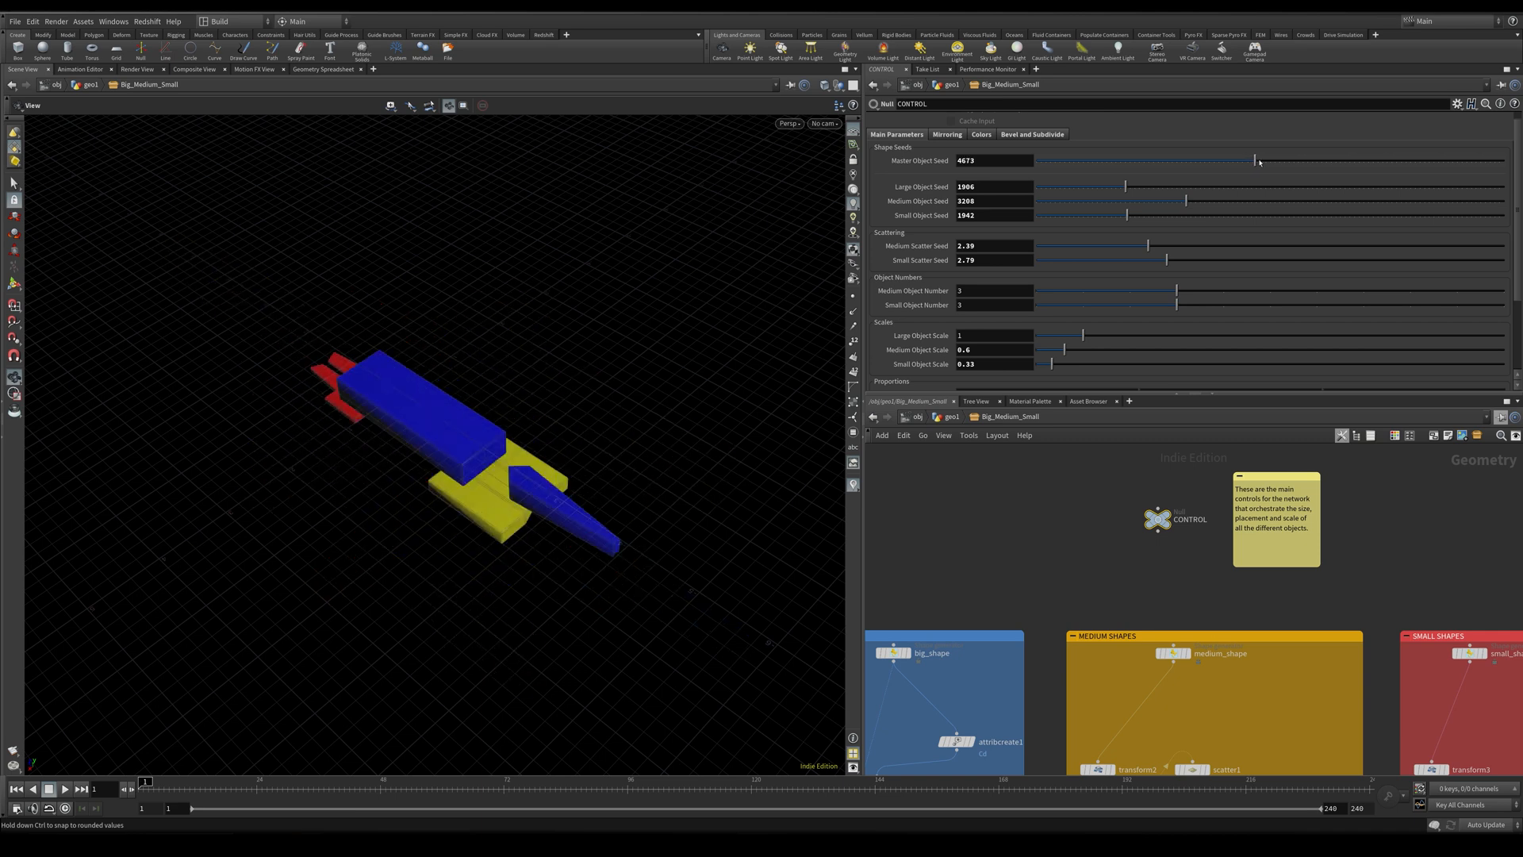
pyautogui.moveTo(1257, 161); pyautogui.dragTo(1274, 161)
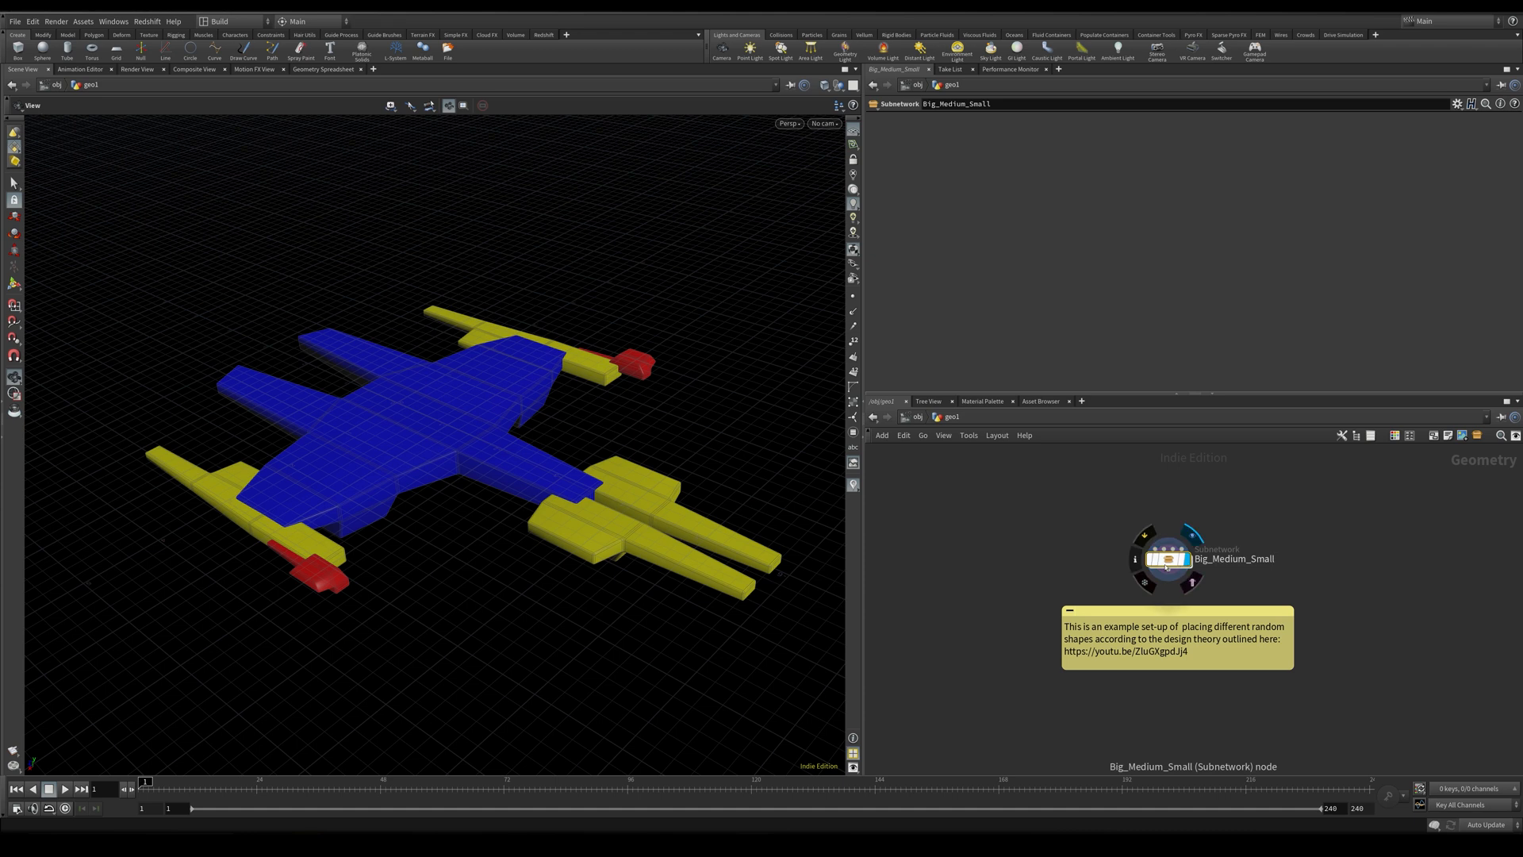
# Step: Dive inside the Big_Medium_Small subnetwork to reach its CONTROL node
pyautogui.doubleClick(1165, 559)
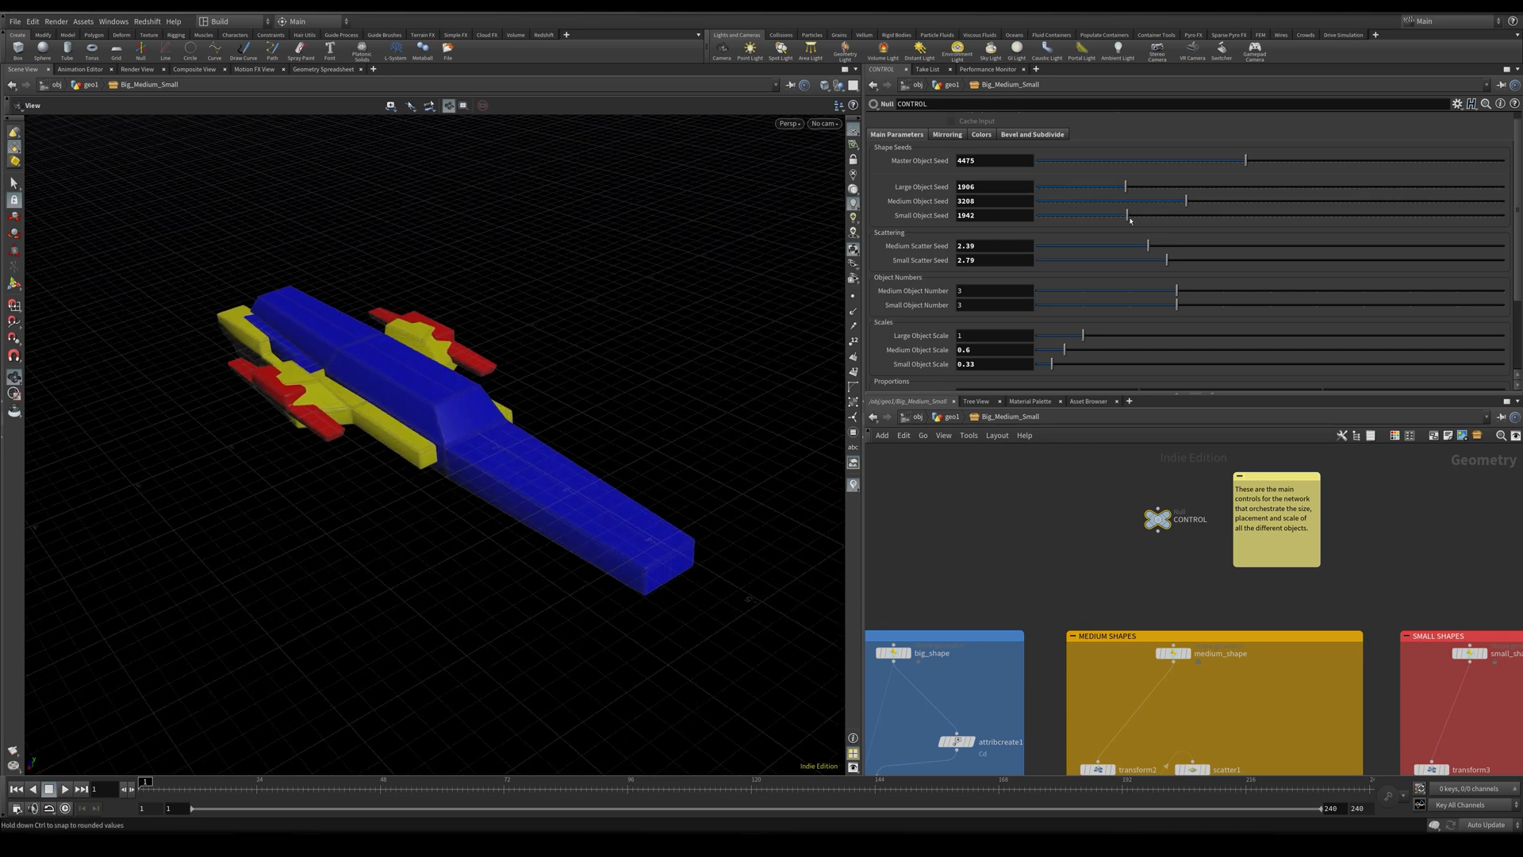
# Step: Change the Small Object Seed and the Medium and Small Scatter Seeds to form a yellow-winged plane with red tips
pyautogui.moveTo(1127, 214); pyautogui.dragTo(1140, 214)
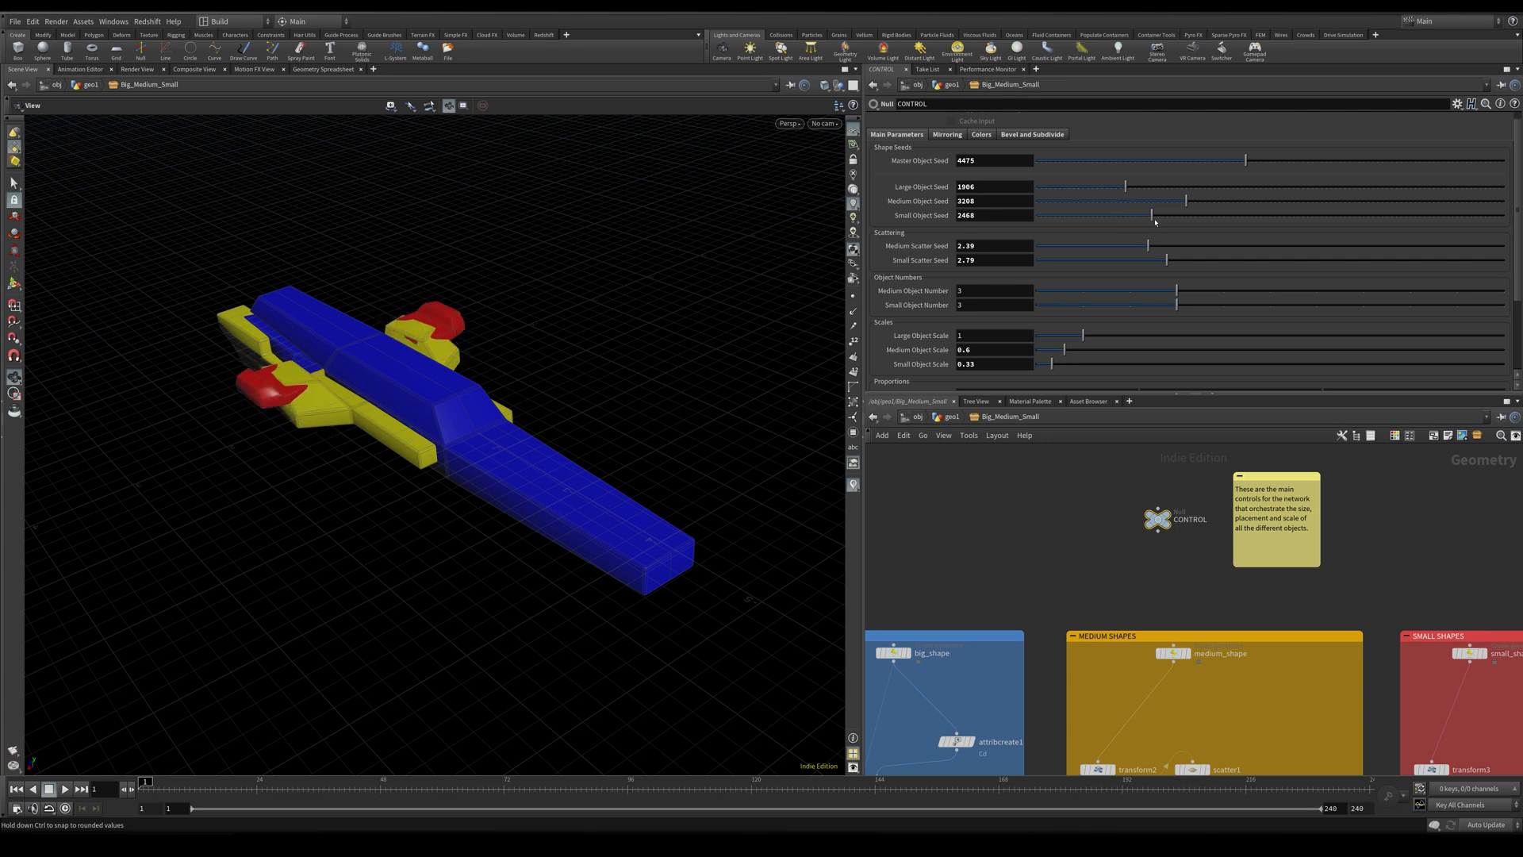
pyautogui.moveTo(1157, 201); pyautogui.dragTo(1162, 202)
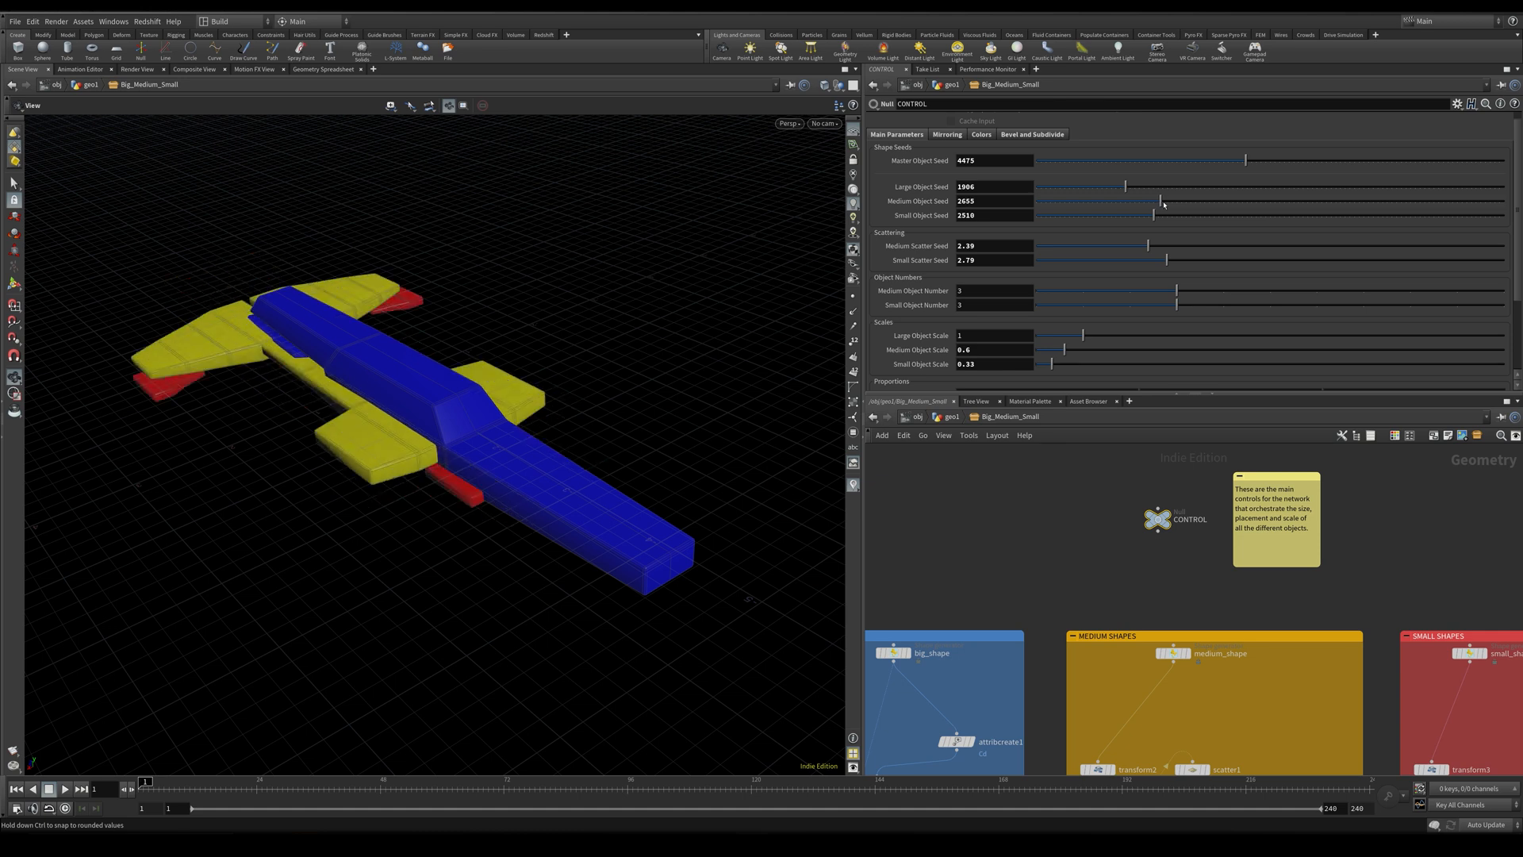
pyautogui.moveTo(1044, 245)
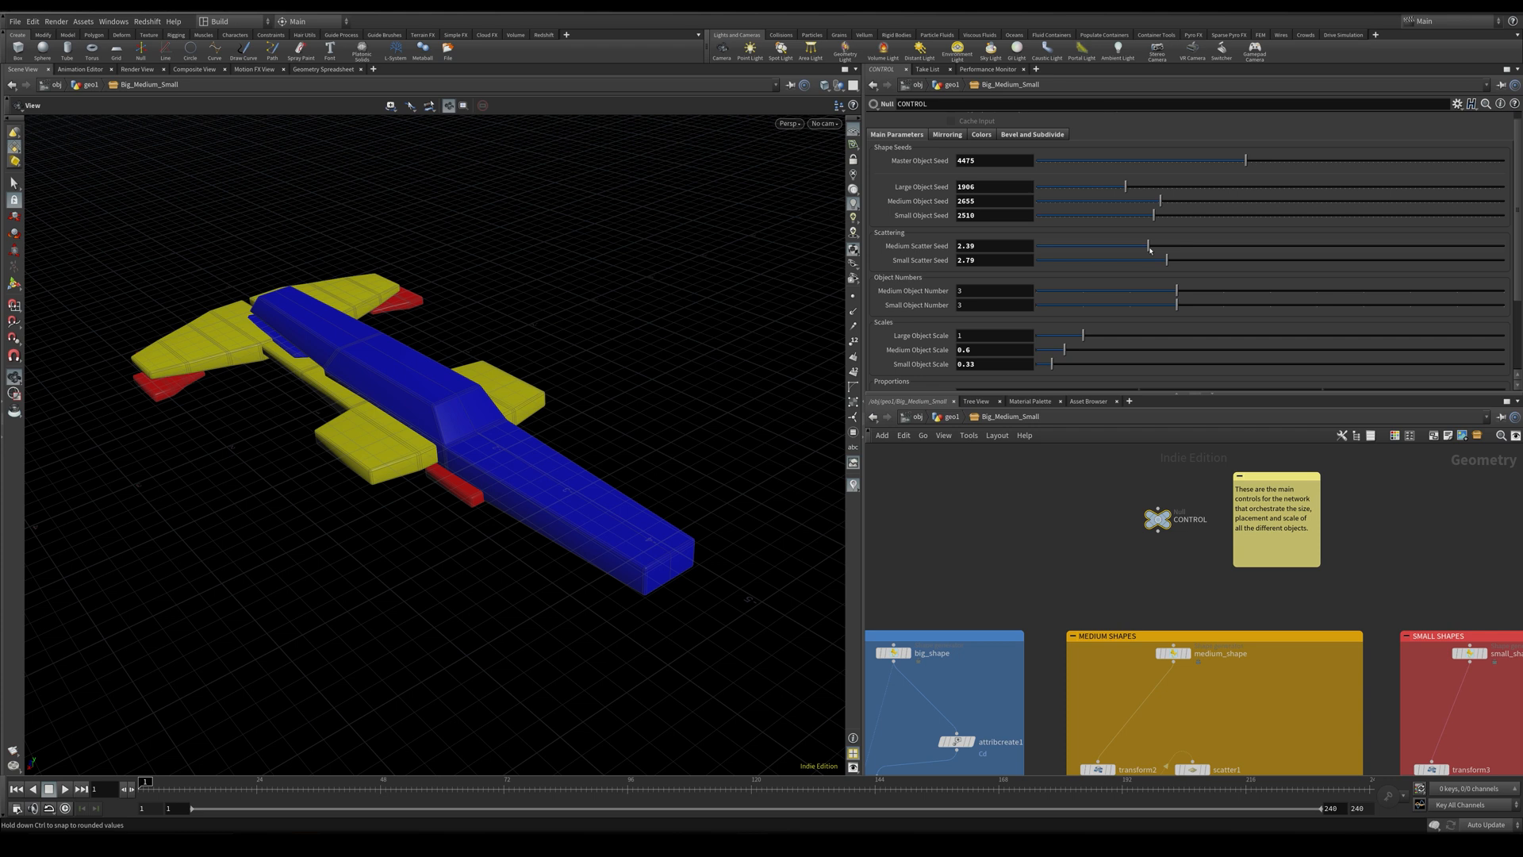
pyautogui.moveTo(1152, 245); pyautogui.dragTo(1156, 244)
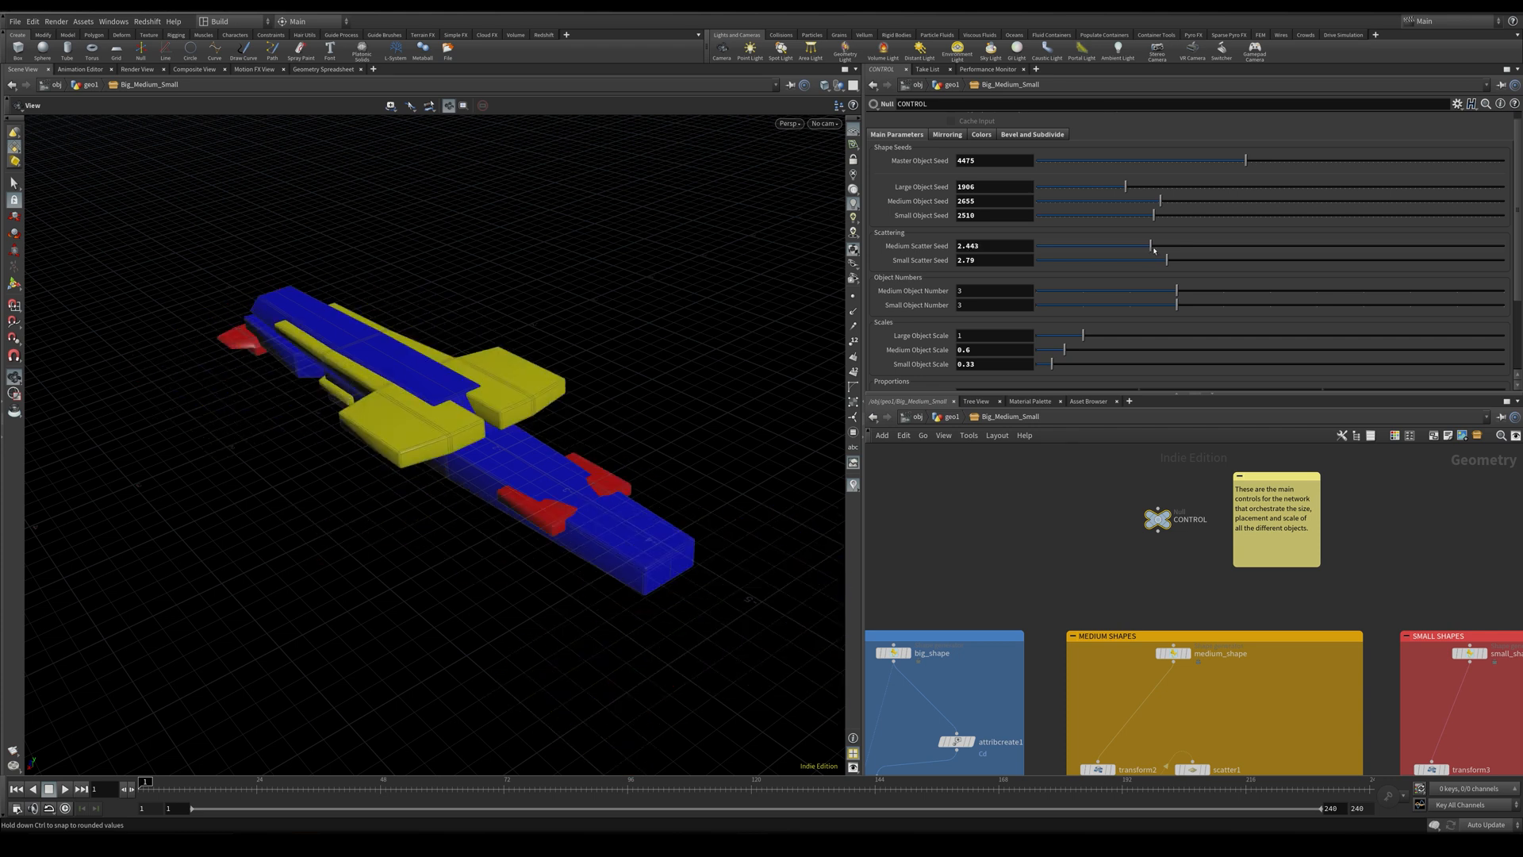
pyautogui.moveTo(1153, 244); pyautogui.dragTo(1162, 244)
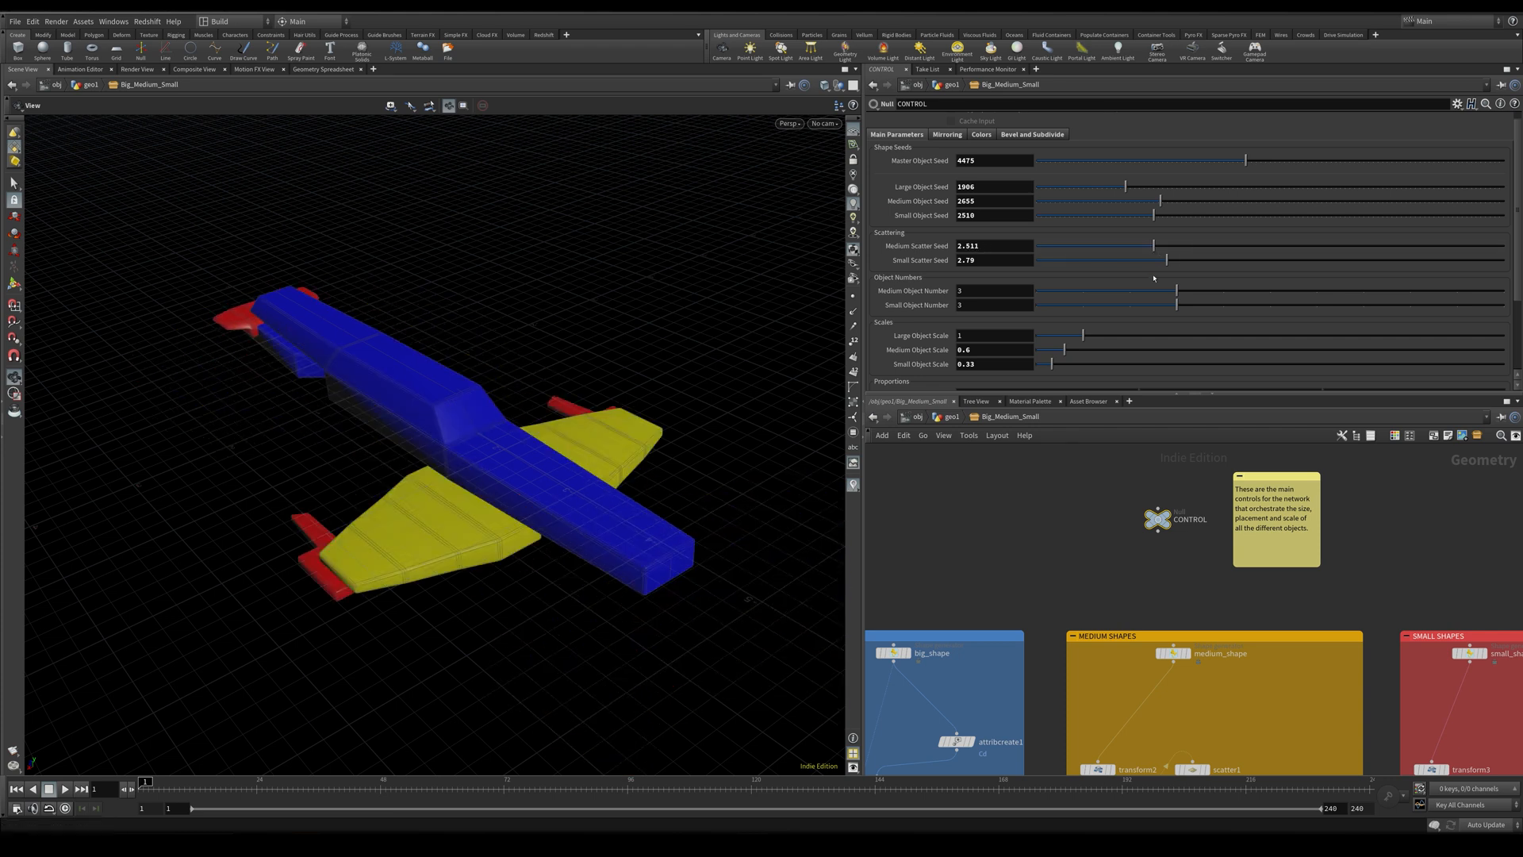
pyautogui.moveTo(1166, 259); pyautogui.dragTo(1152, 258)
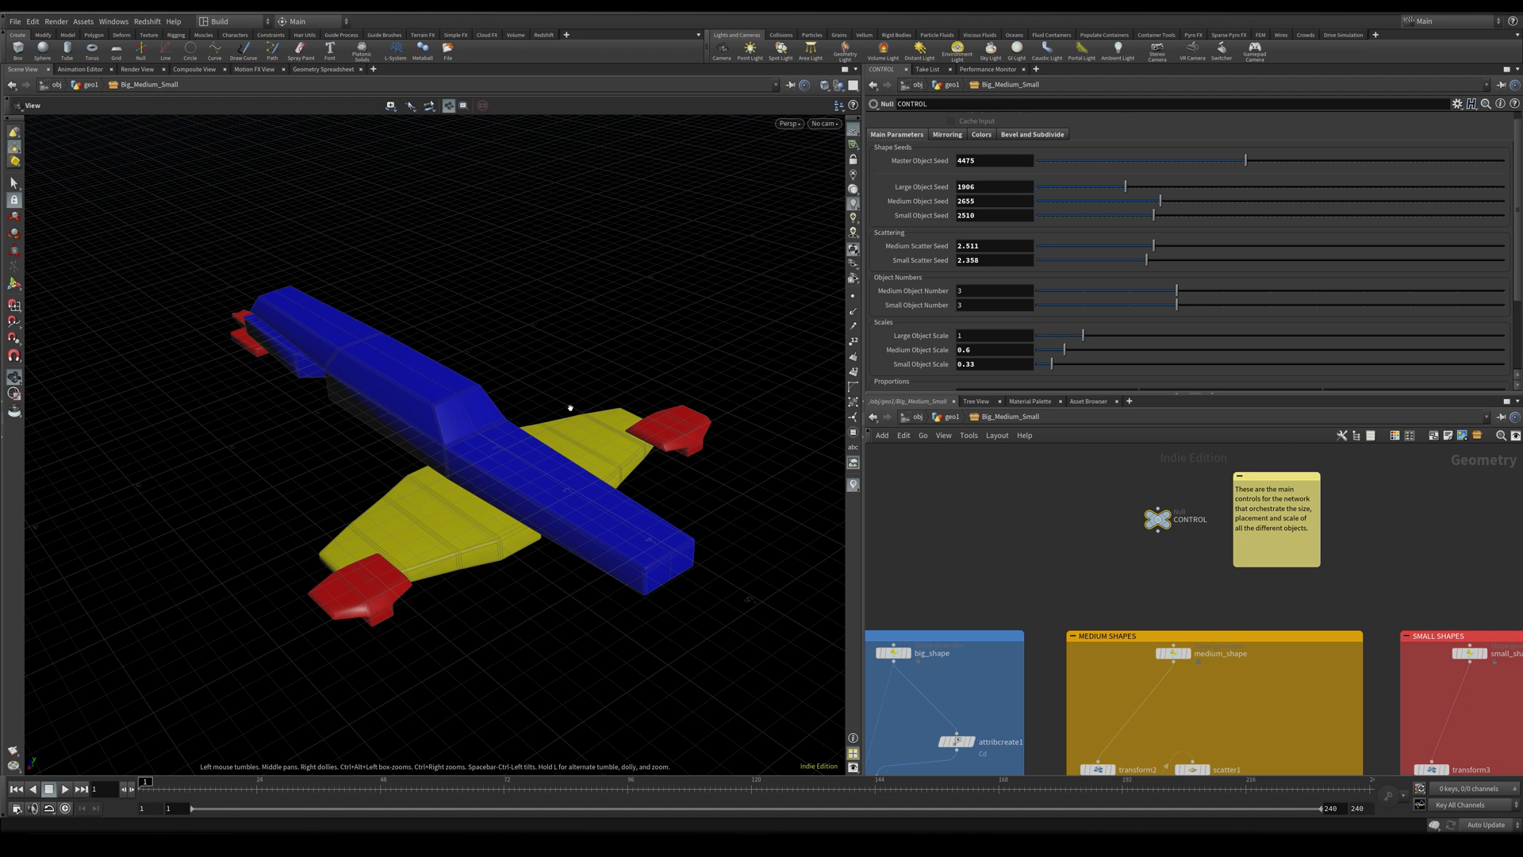
pyautogui.moveTo(626, 522)
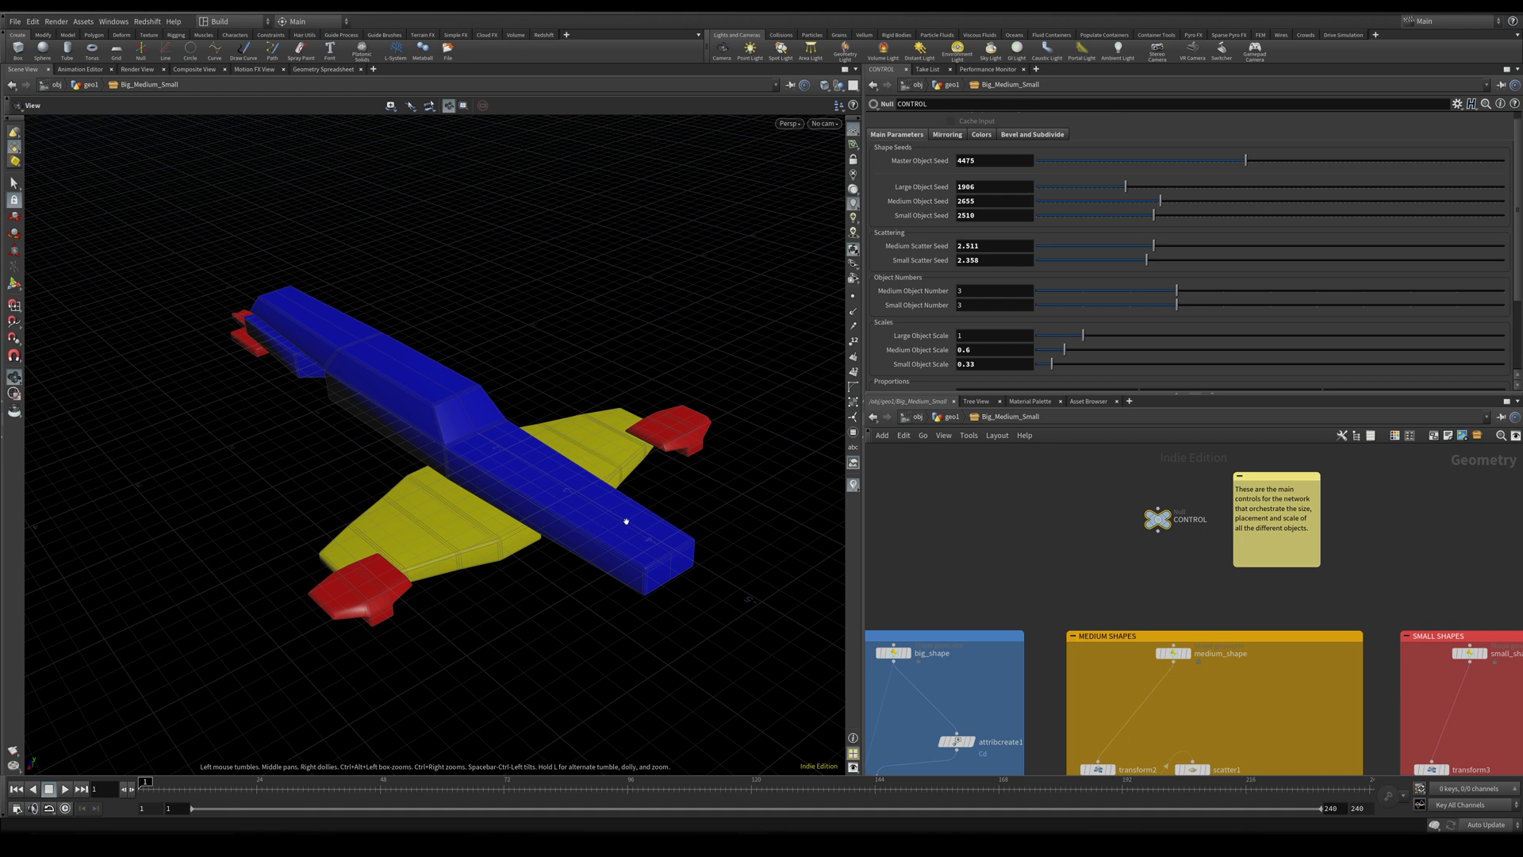
pyautogui.moveTo(342, 530)
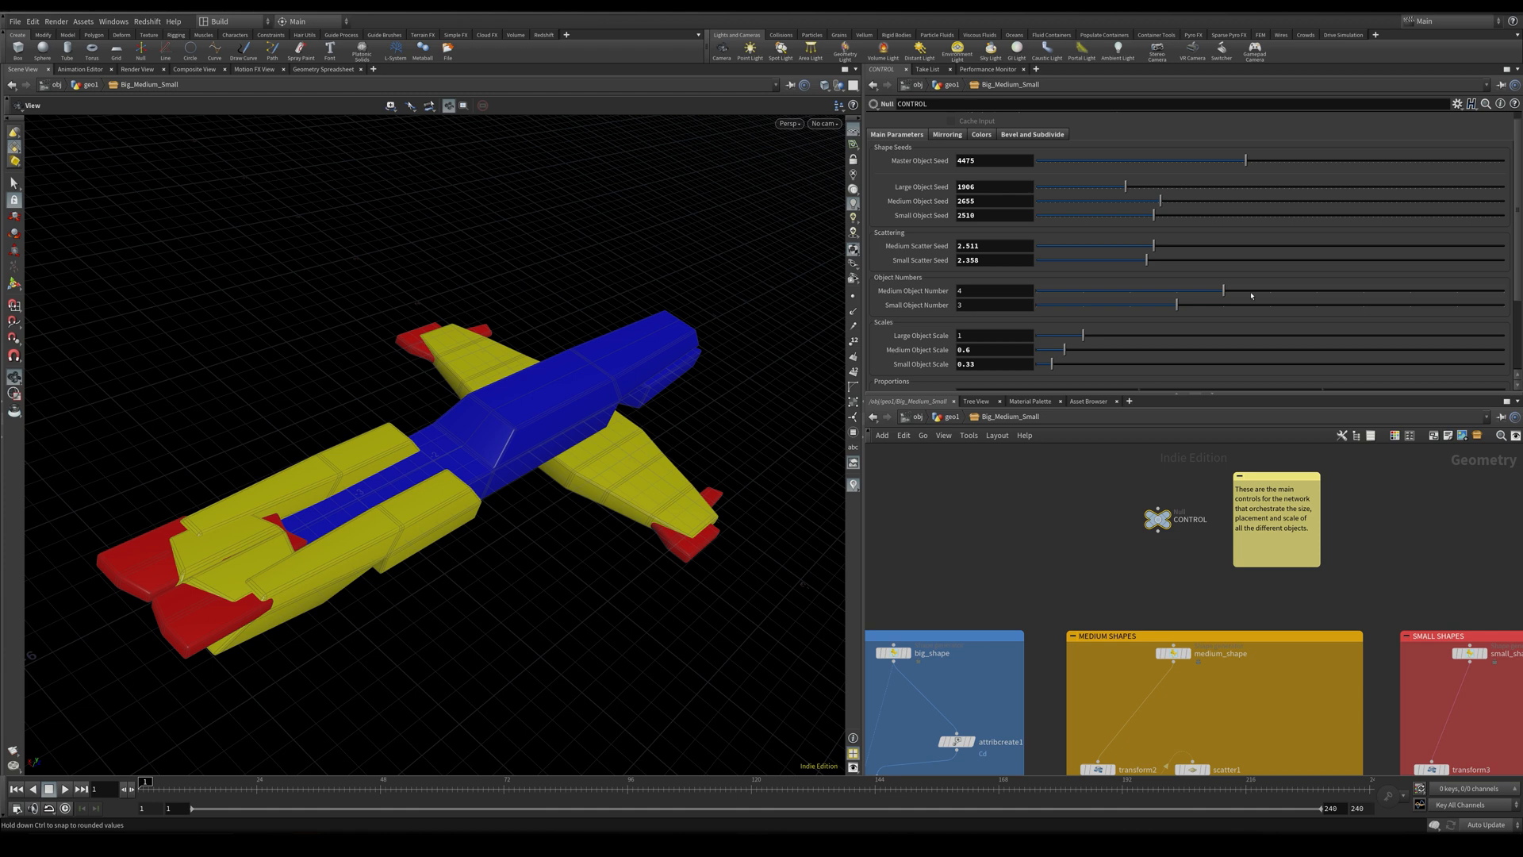
# Step: Set Medium Object Number to 3 so the generator builds three medium shapes
pyautogui.moveTo(1223, 290); pyautogui.dragTo(1161, 291)
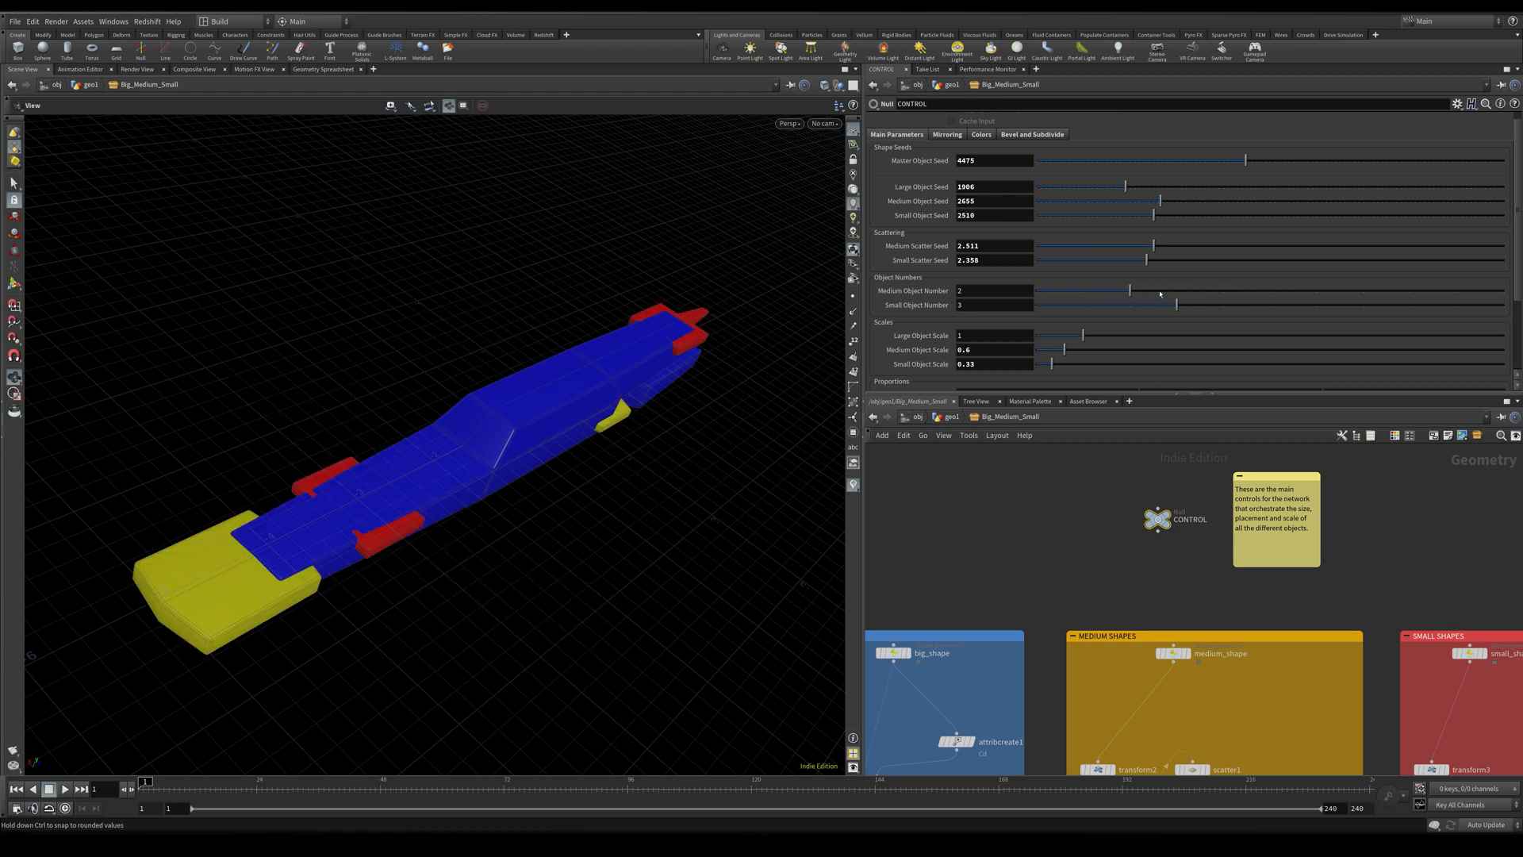
pyautogui.moveTo(1176, 305); pyautogui.dragTo(1390, 305)
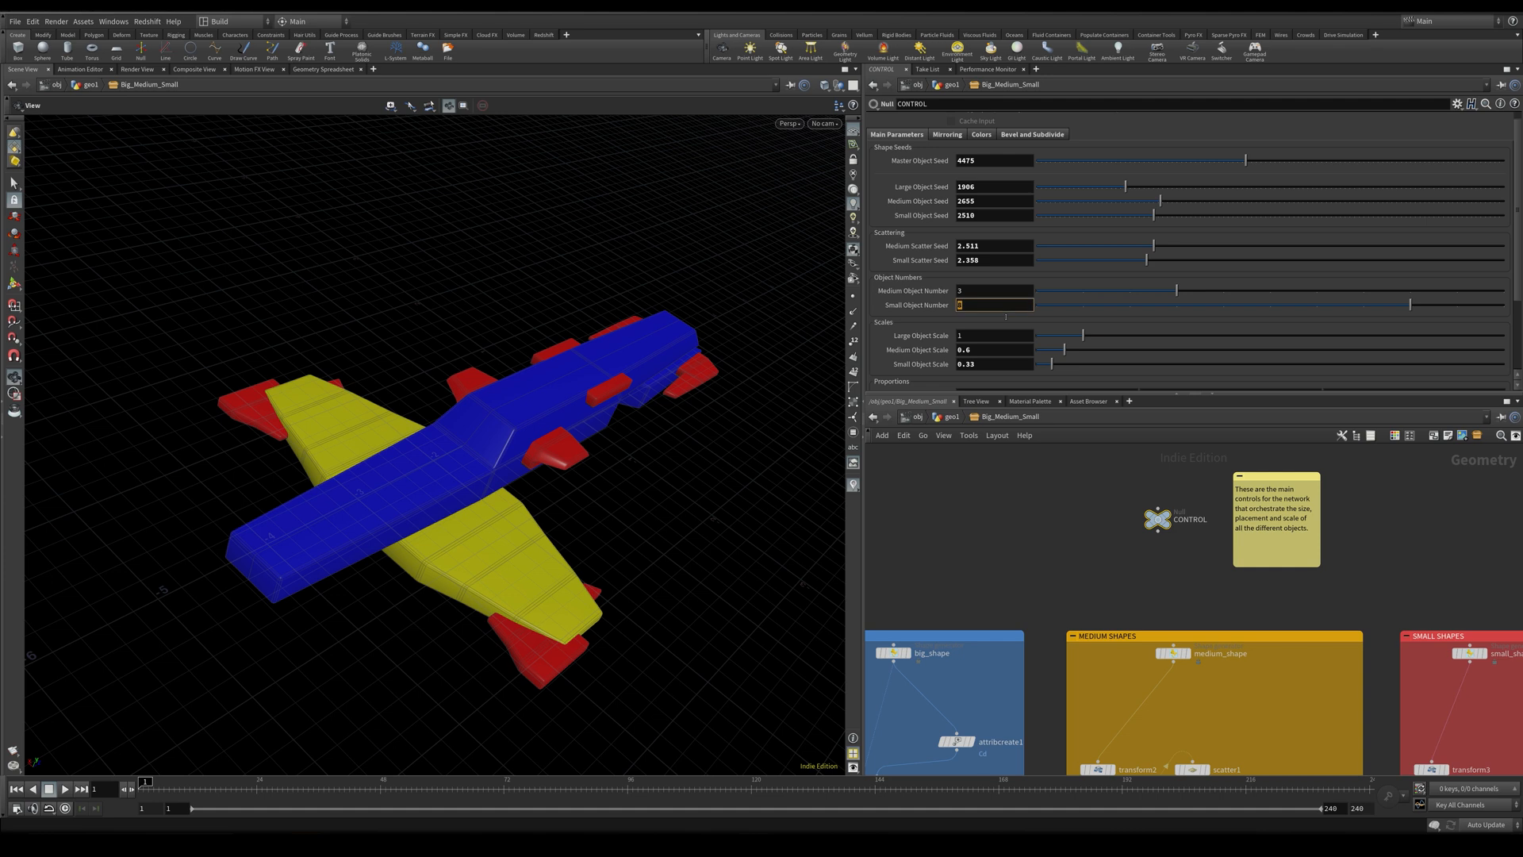
pyautogui.write('10')
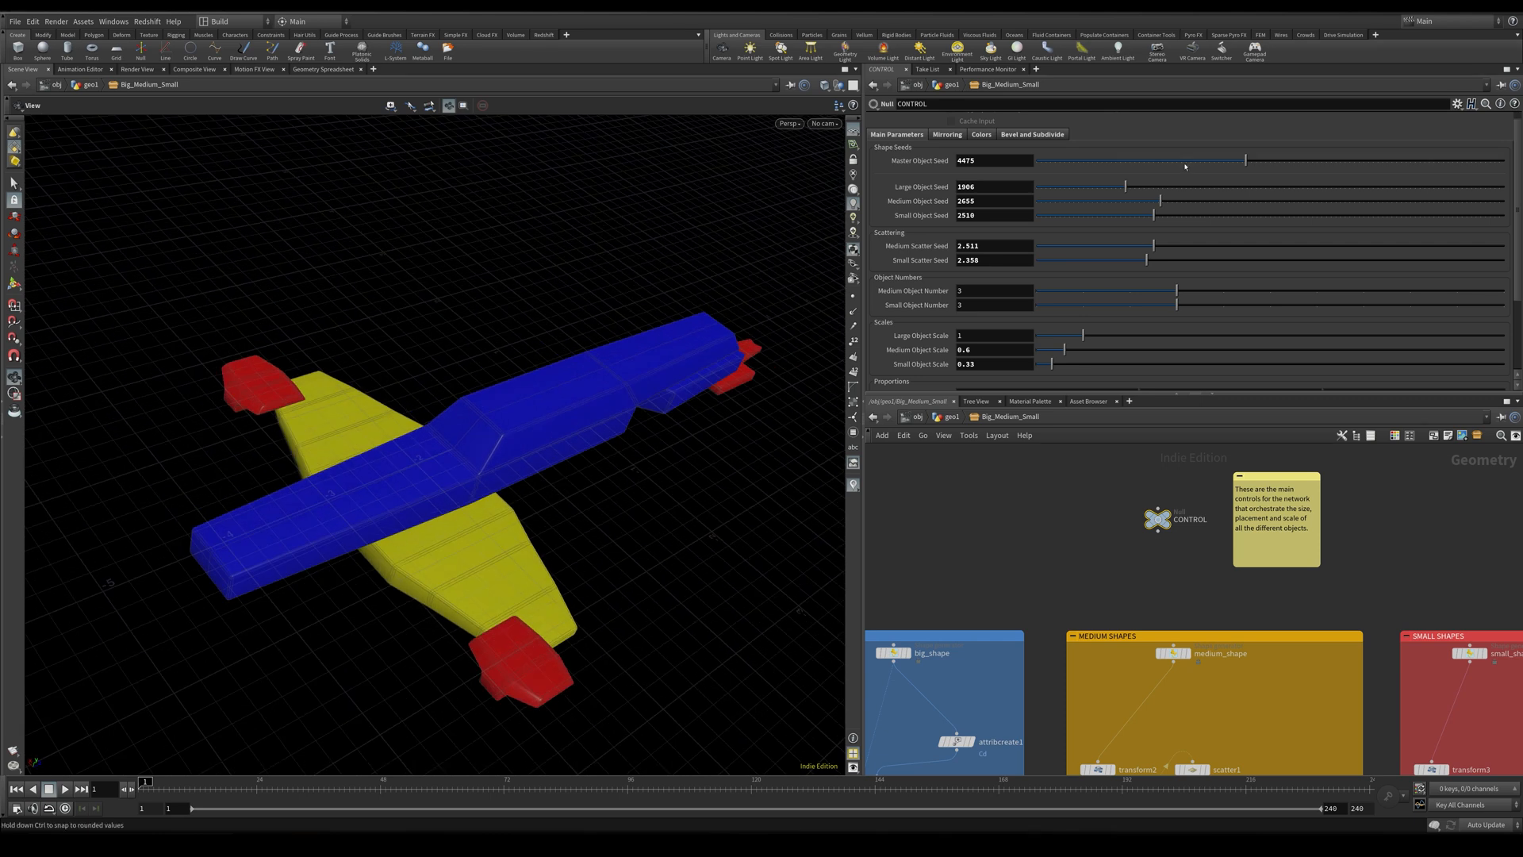
# Step: Trial a different Master Object Seed and a smaller Large Object Scale, then restore the yellow-winged plane
pyautogui.moveTo(1247, 161); pyautogui.dragTo(1185, 161)
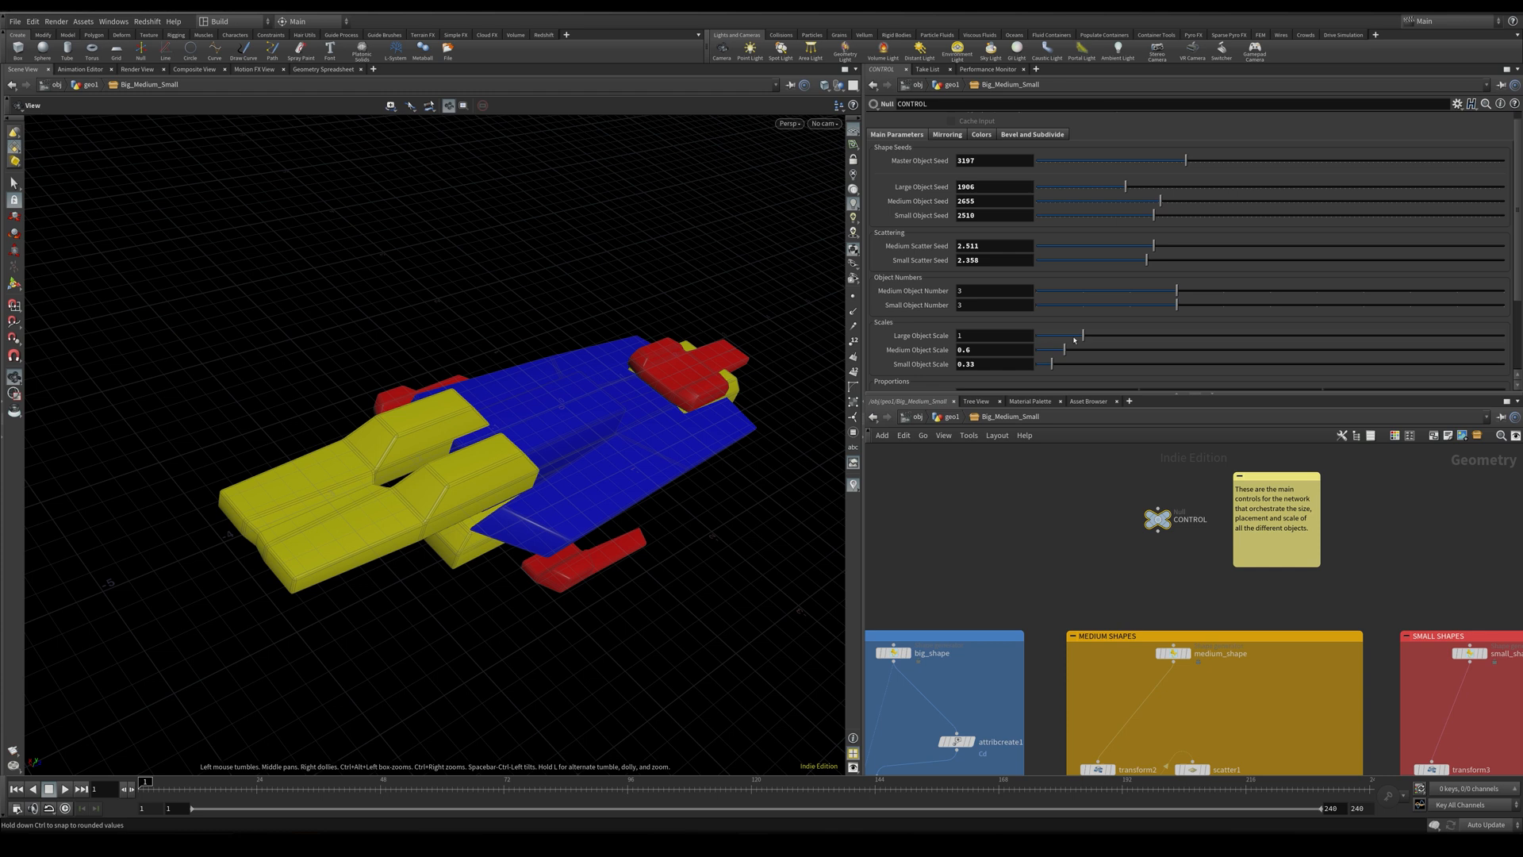
pyautogui.moveTo(1079, 335); pyautogui.dragTo(1057, 335)
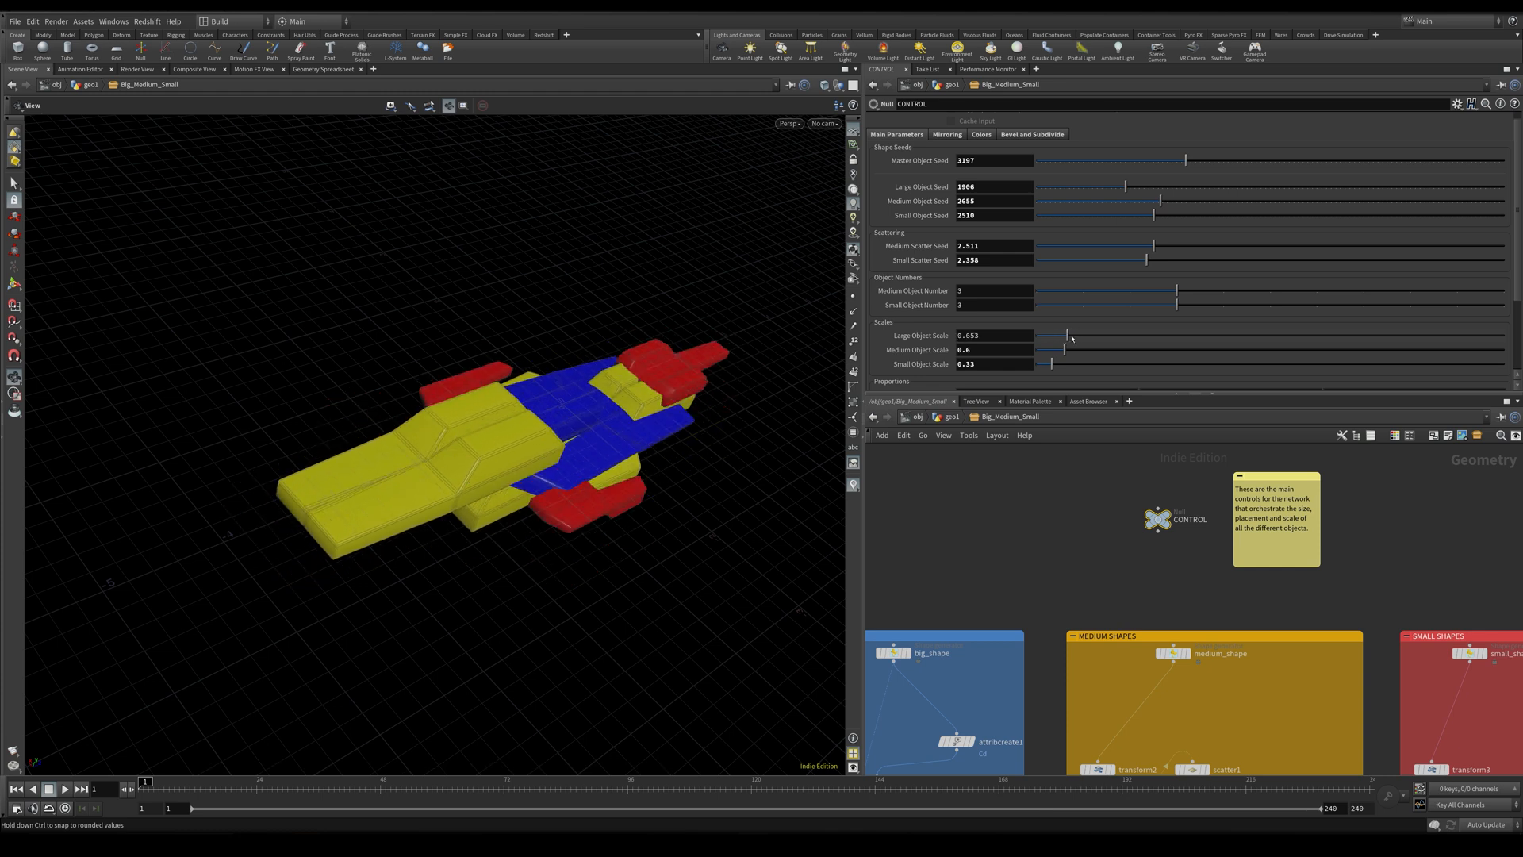
pyautogui.click(990, 335)
pyautogui.write('1')
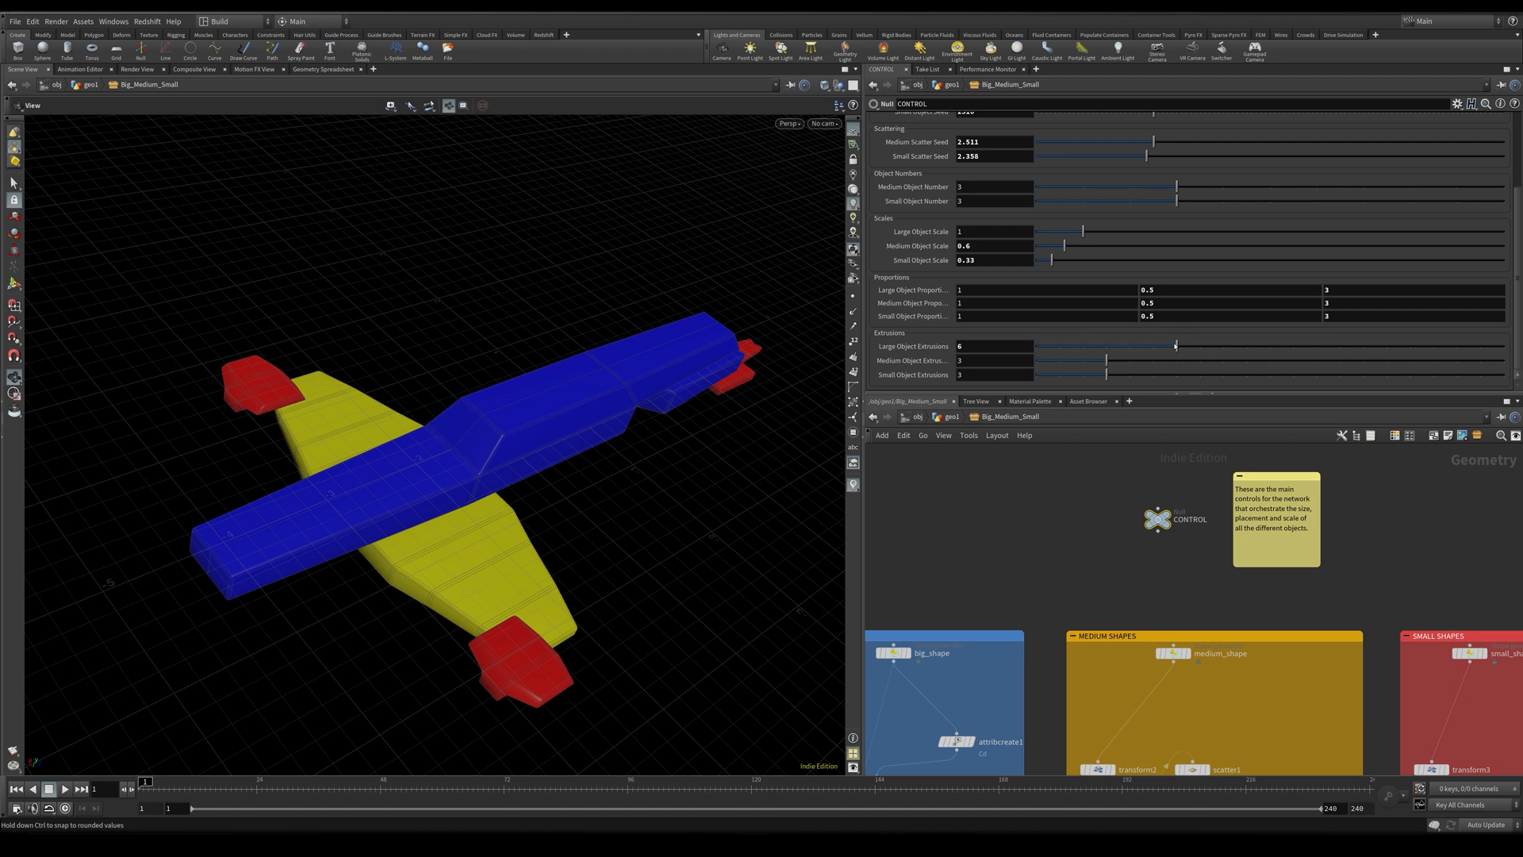
pyautogui.moveTo(1176, 346); pyautogui.dragTo(1126, 346)
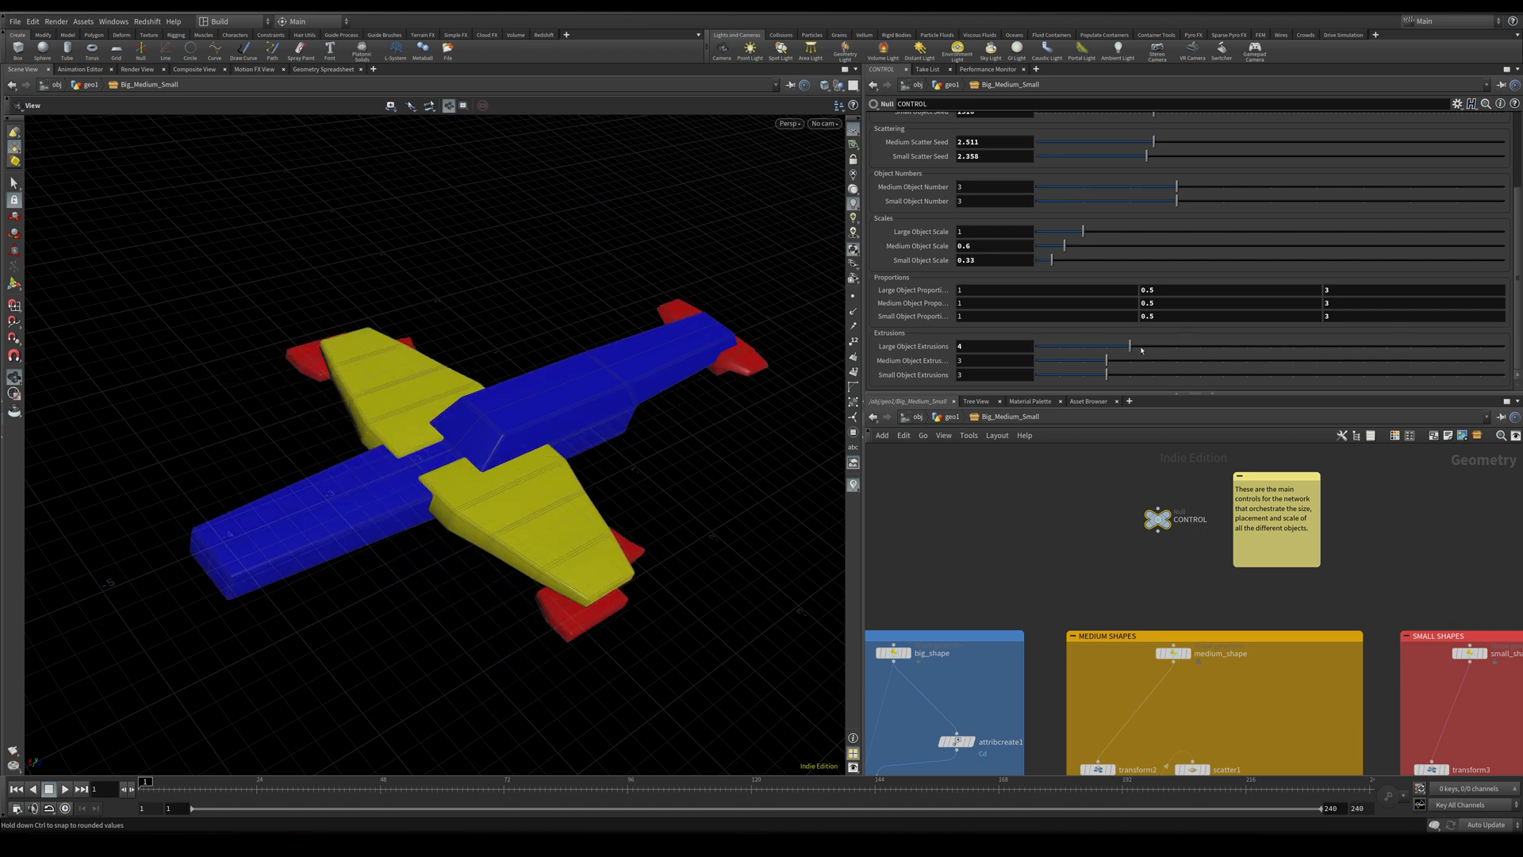
pyautogui.moveTo(1098, 360); pyautogui.dragTo(1058, 360)
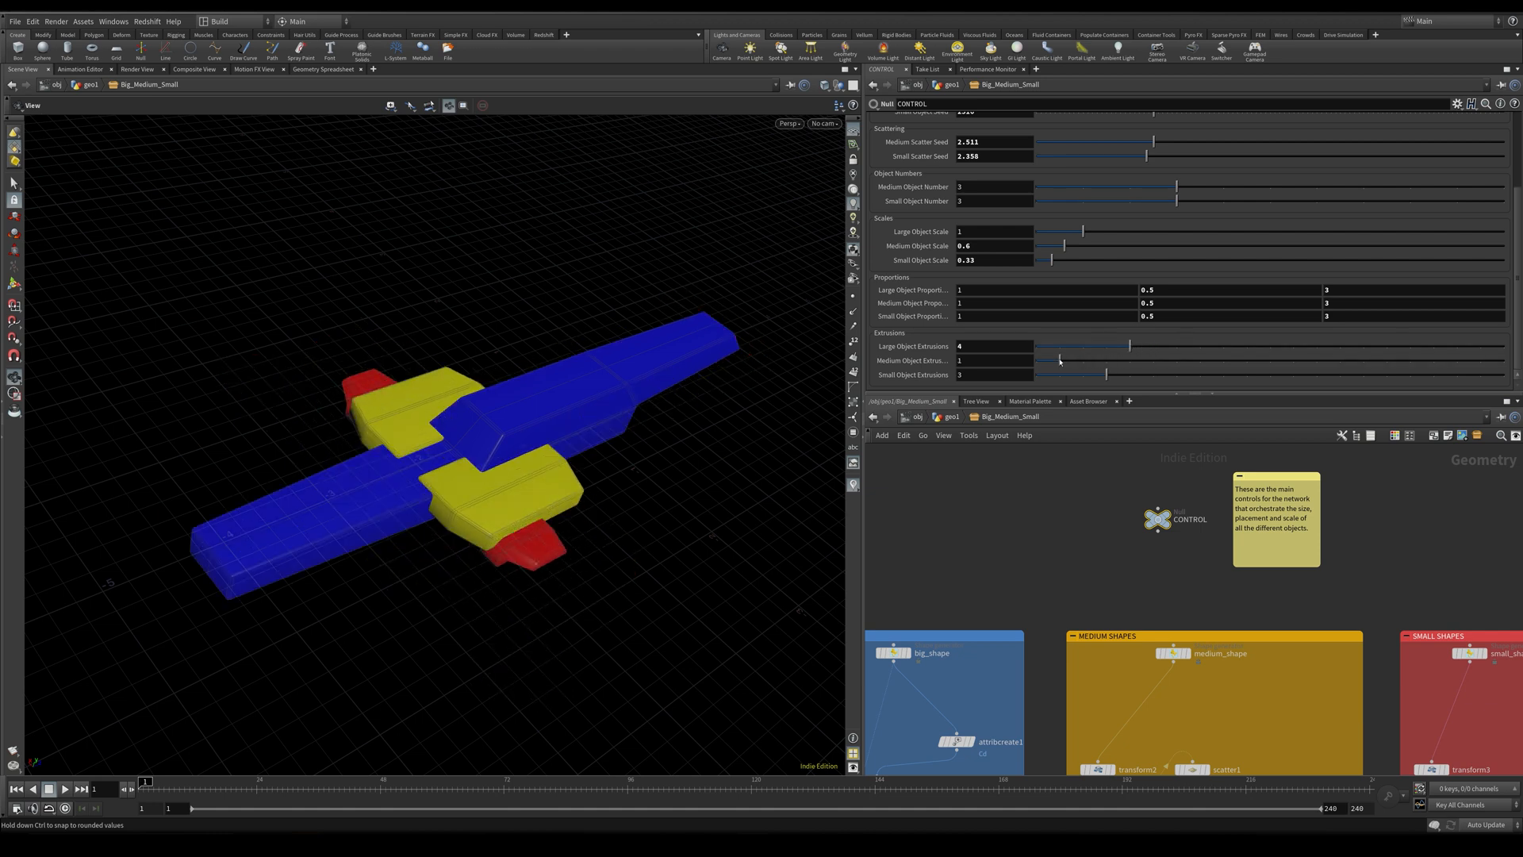
pyautogui.moveTo(1103, 374); pyautogui.dragTo(1128, 375)
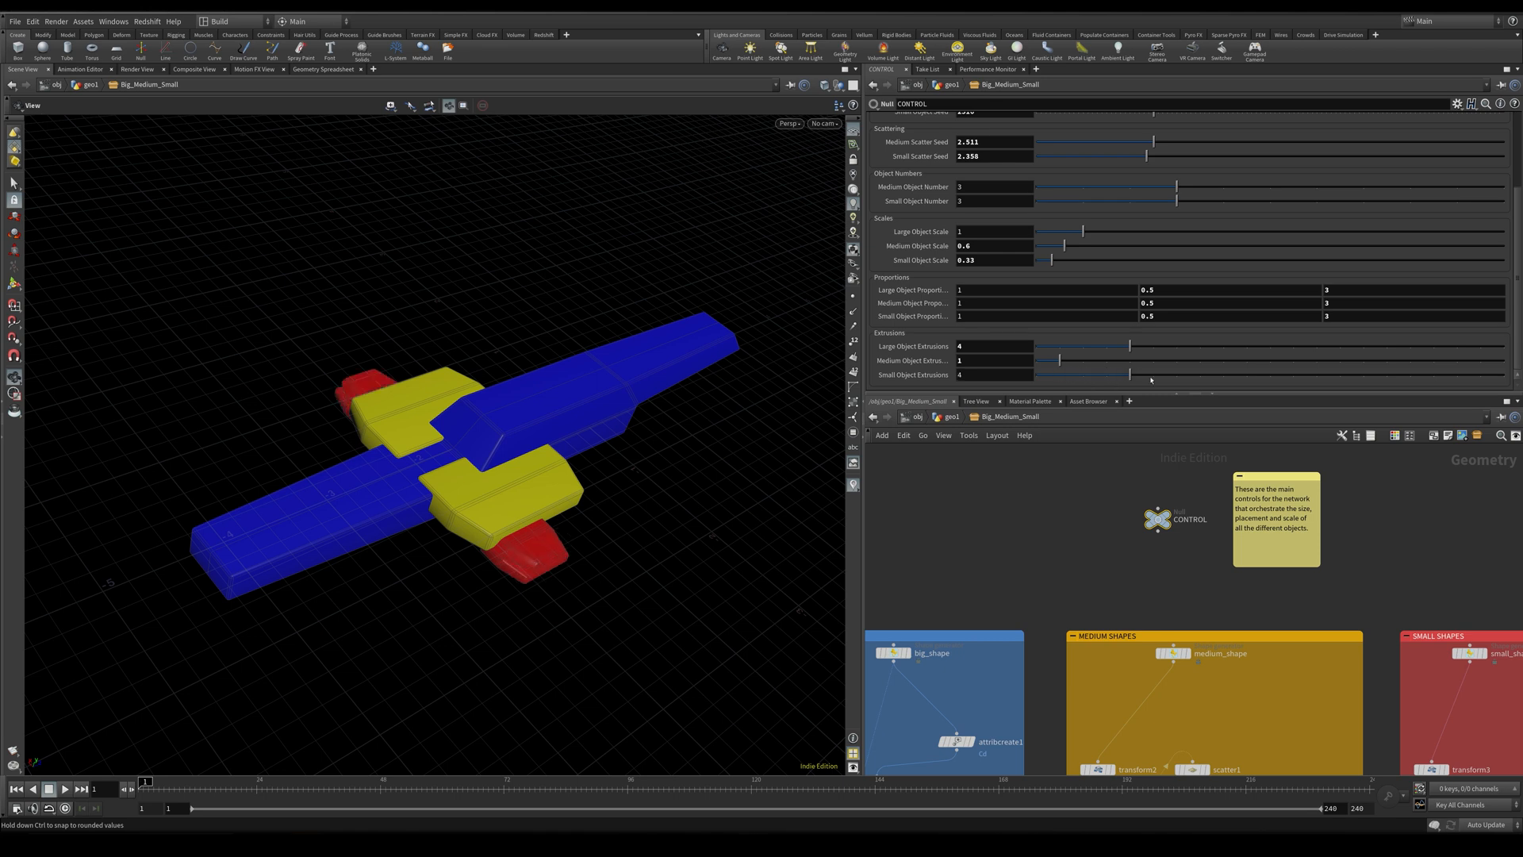
pyautogui.moveTo(1127, 374); pyautogui.dragTo(1435, 374)
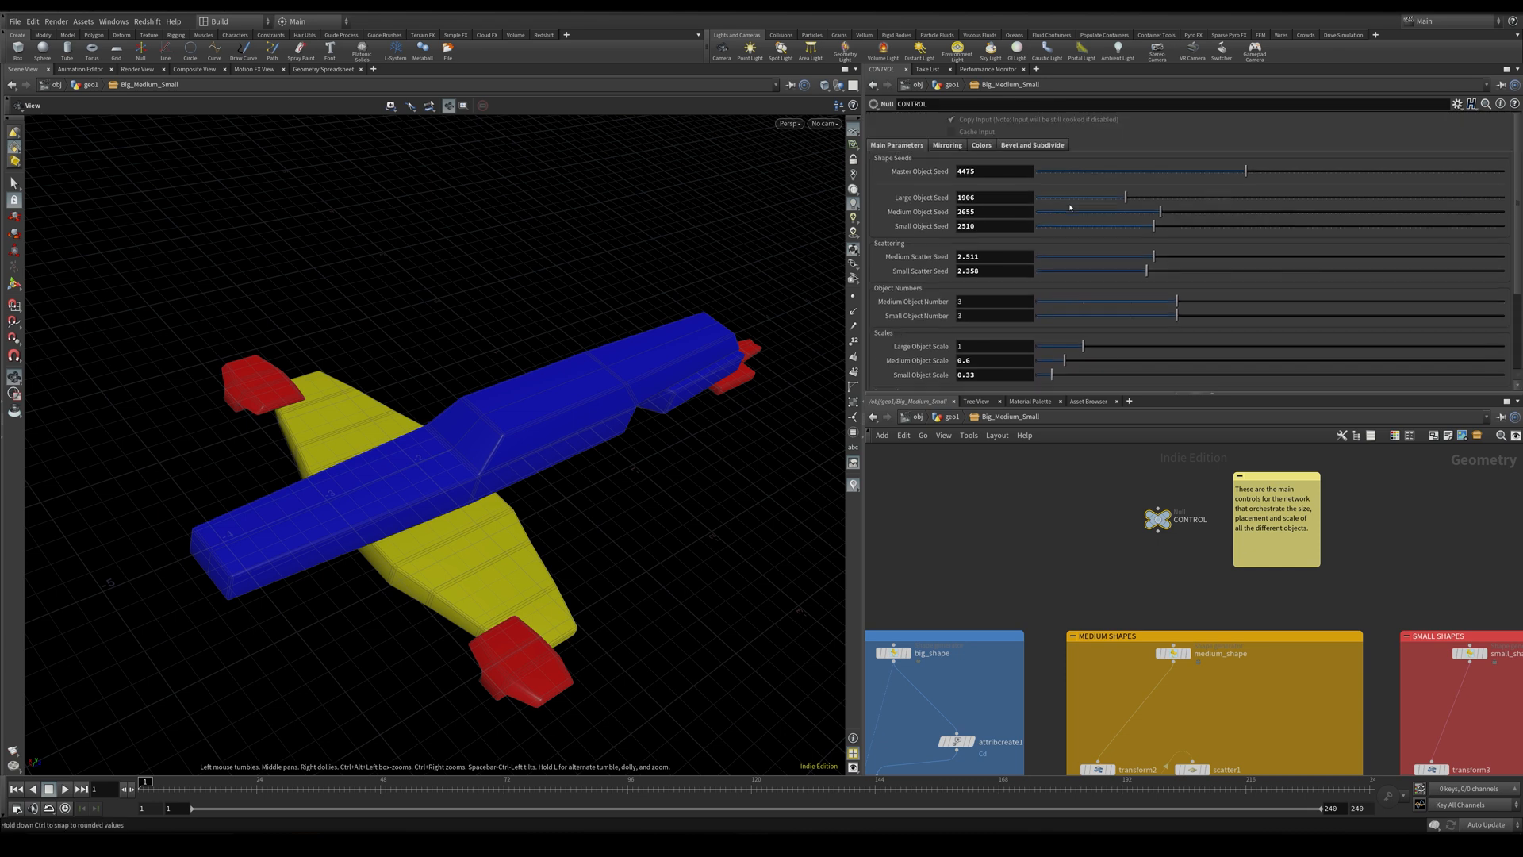
# Step: Turn Mirror X off, view the Colors settings and enable Subdivide to smooth the shapes
pyautogui.click(945, 144)
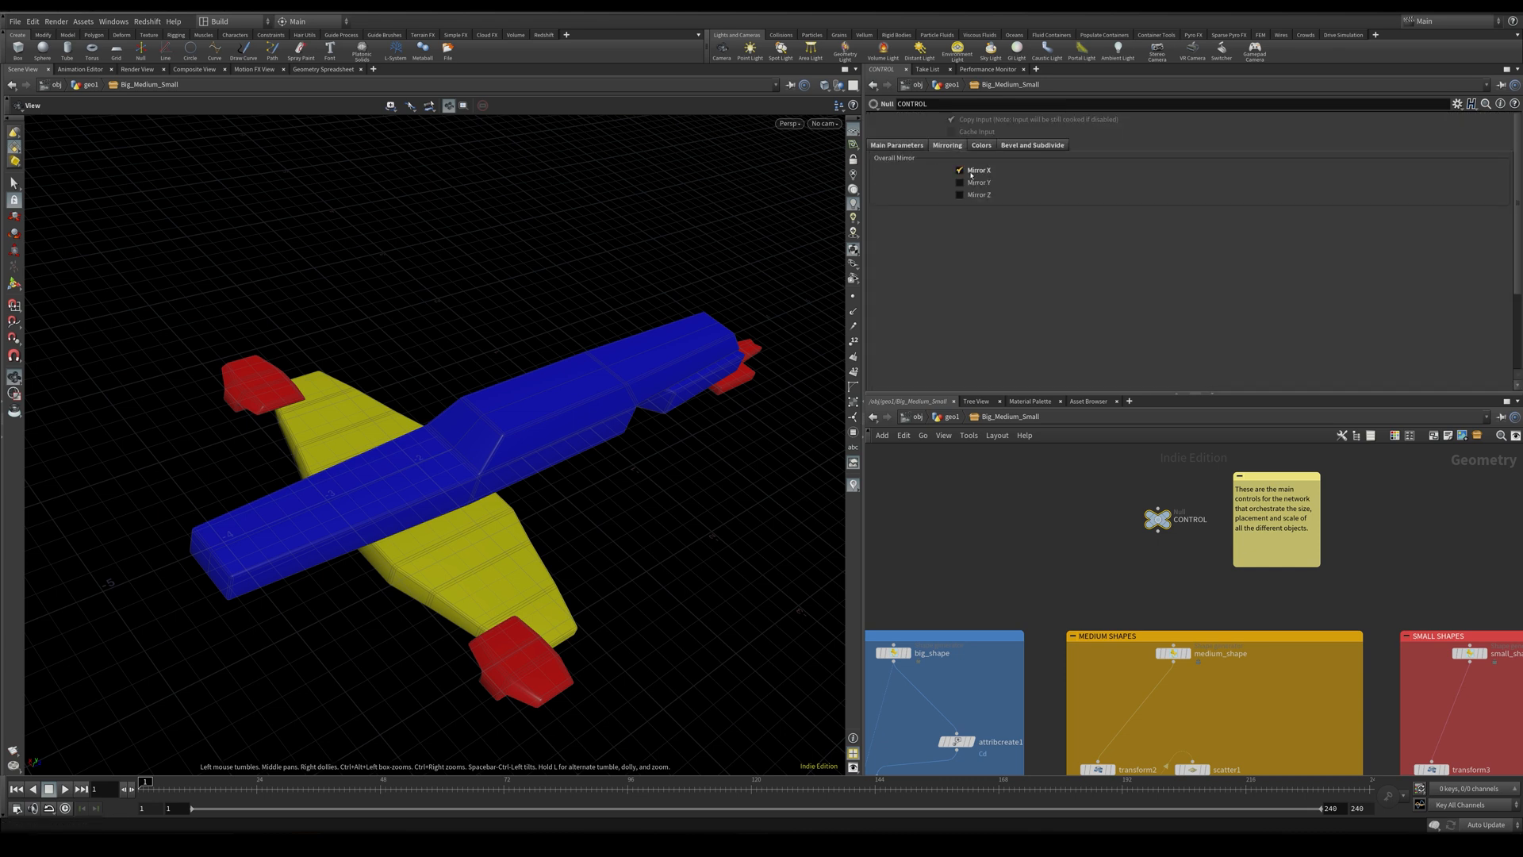
pyautogui.click(960, 170)
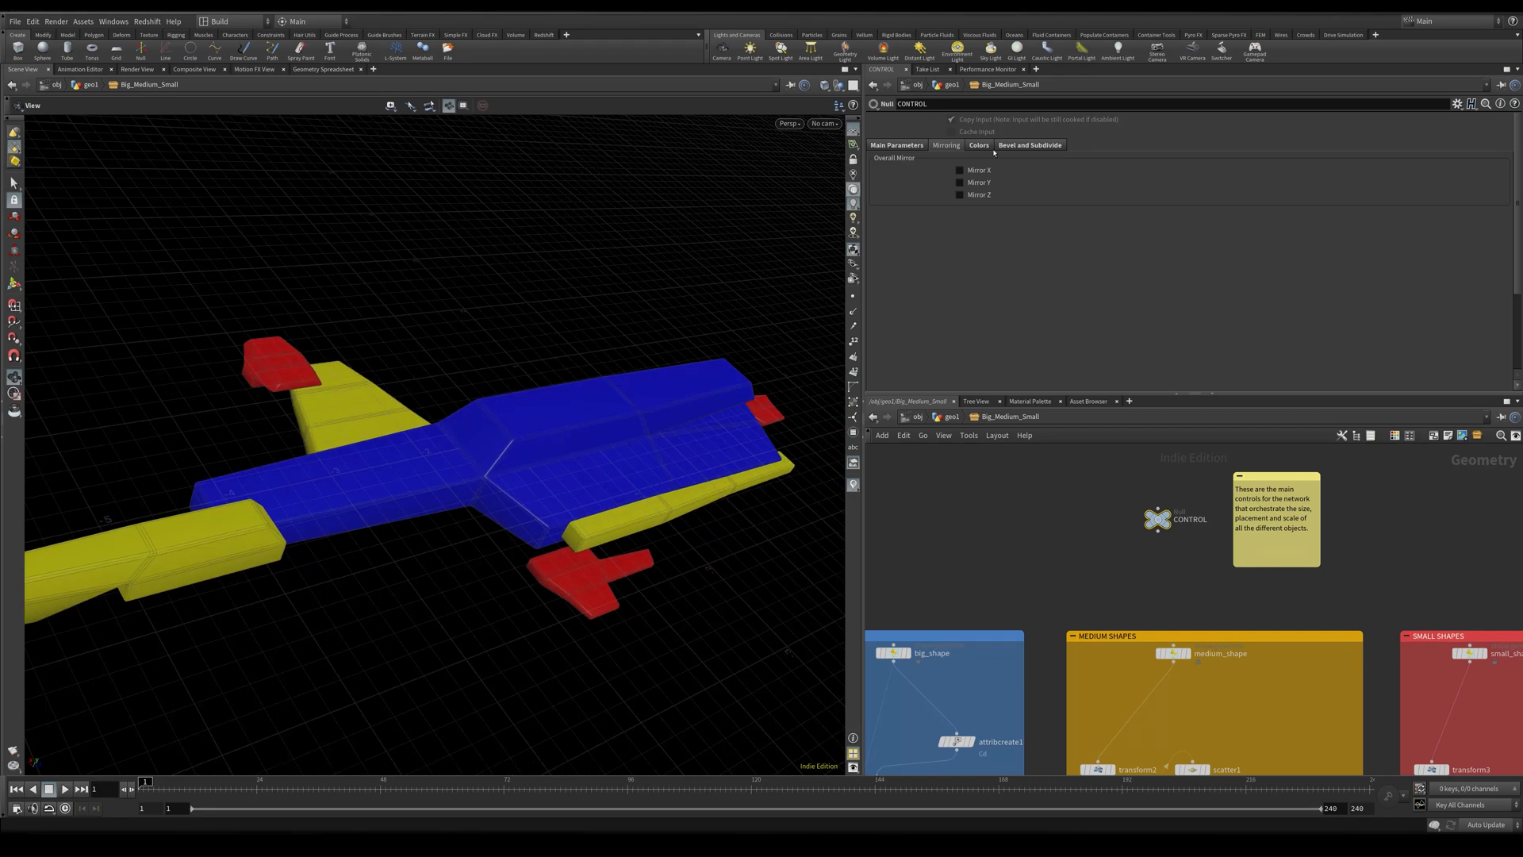
pyautogui.click(979, 145)
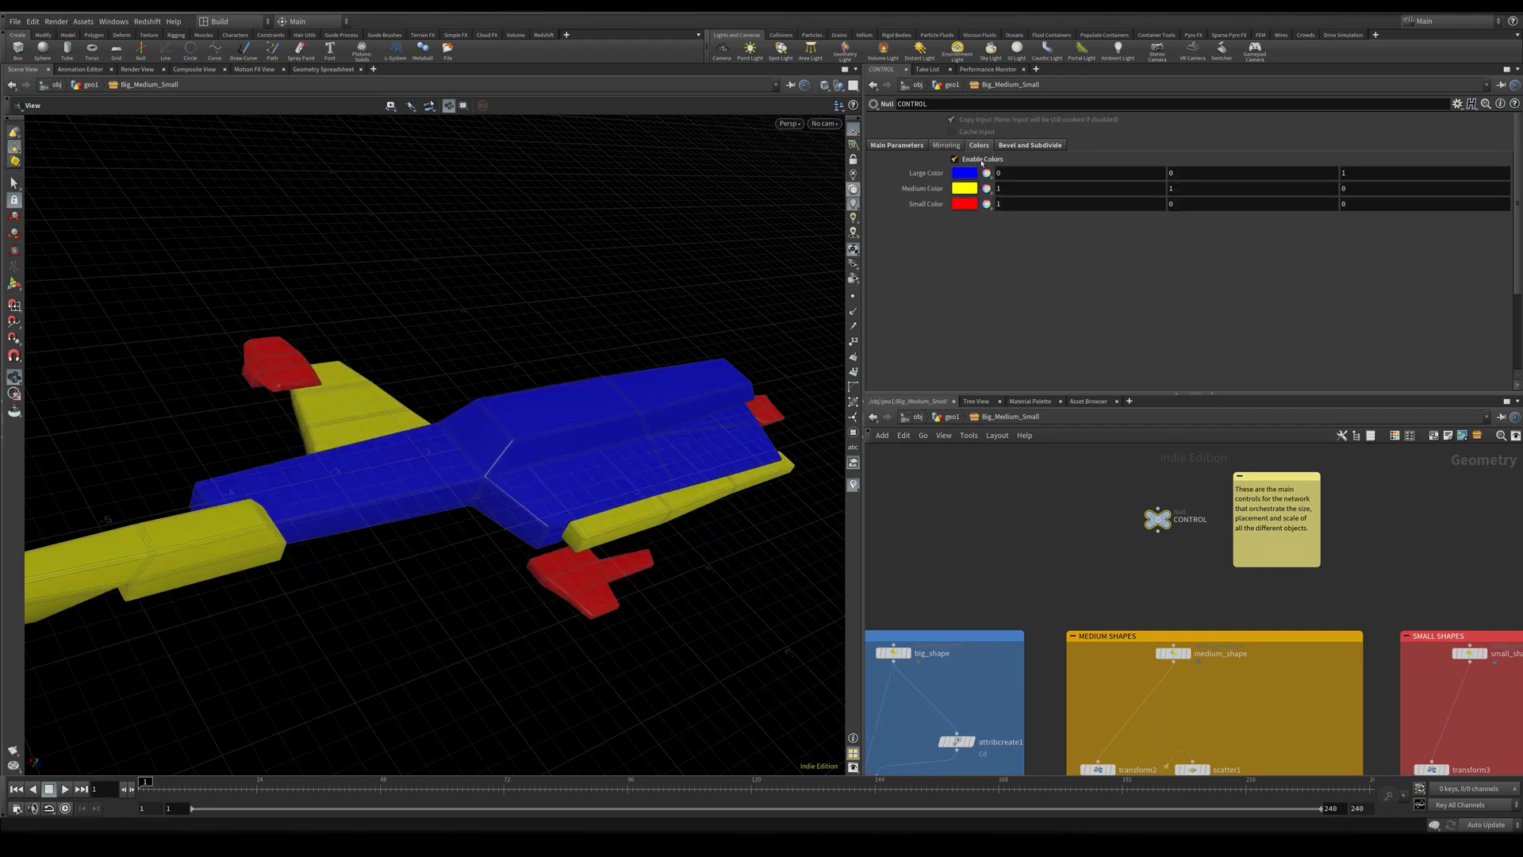
pyautogui.click(1028, 145)
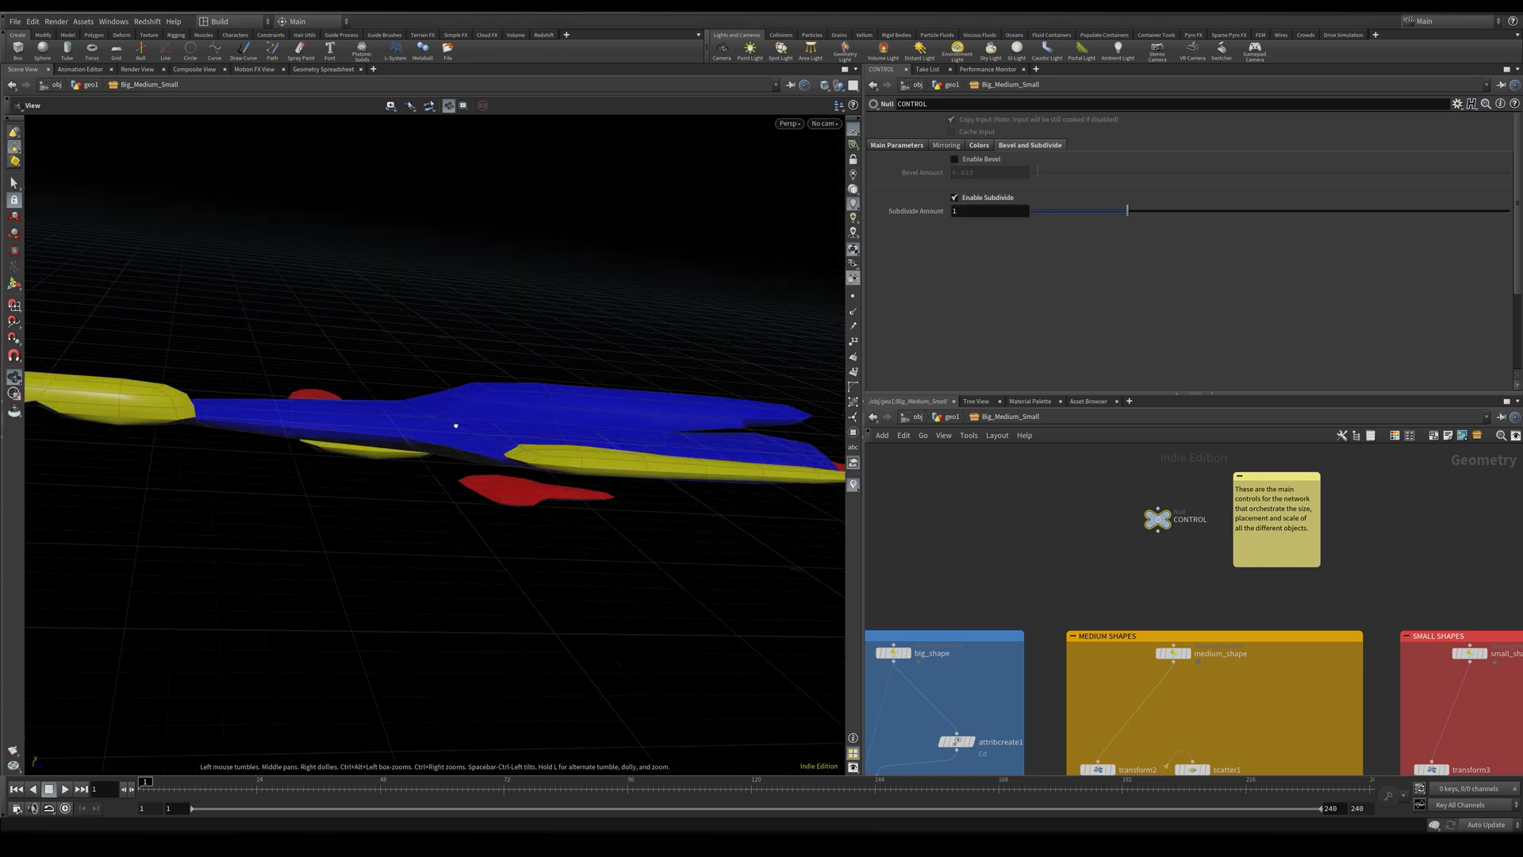
# Step: Check the smoothed ship from above and turn Mirror X back on
pyautogui.moveTo(456, 425); pyautogui.dragTo(464, 554)
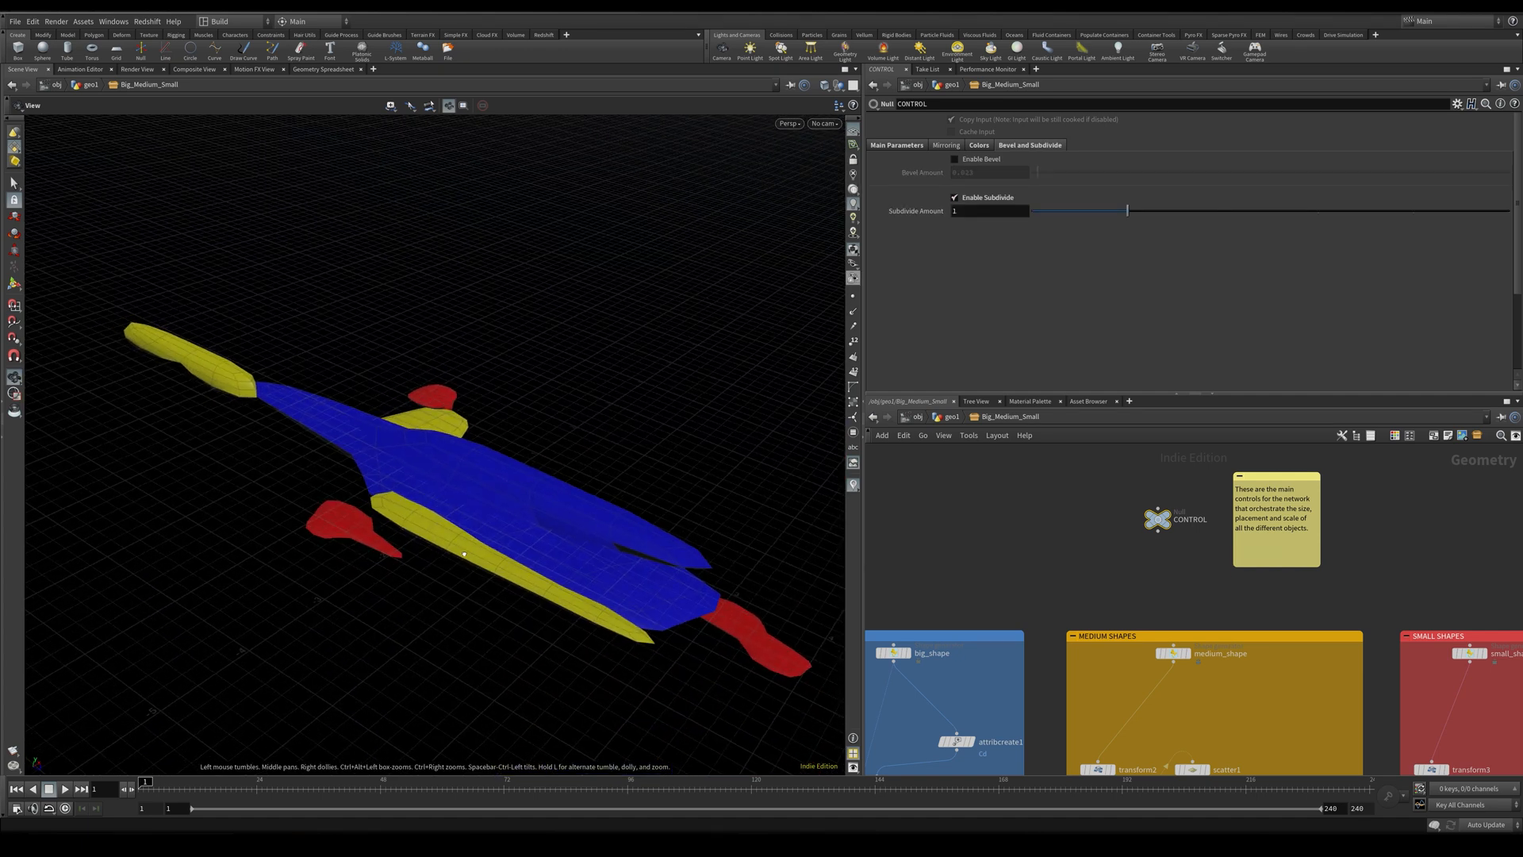
pyautogui.click(946, 144)
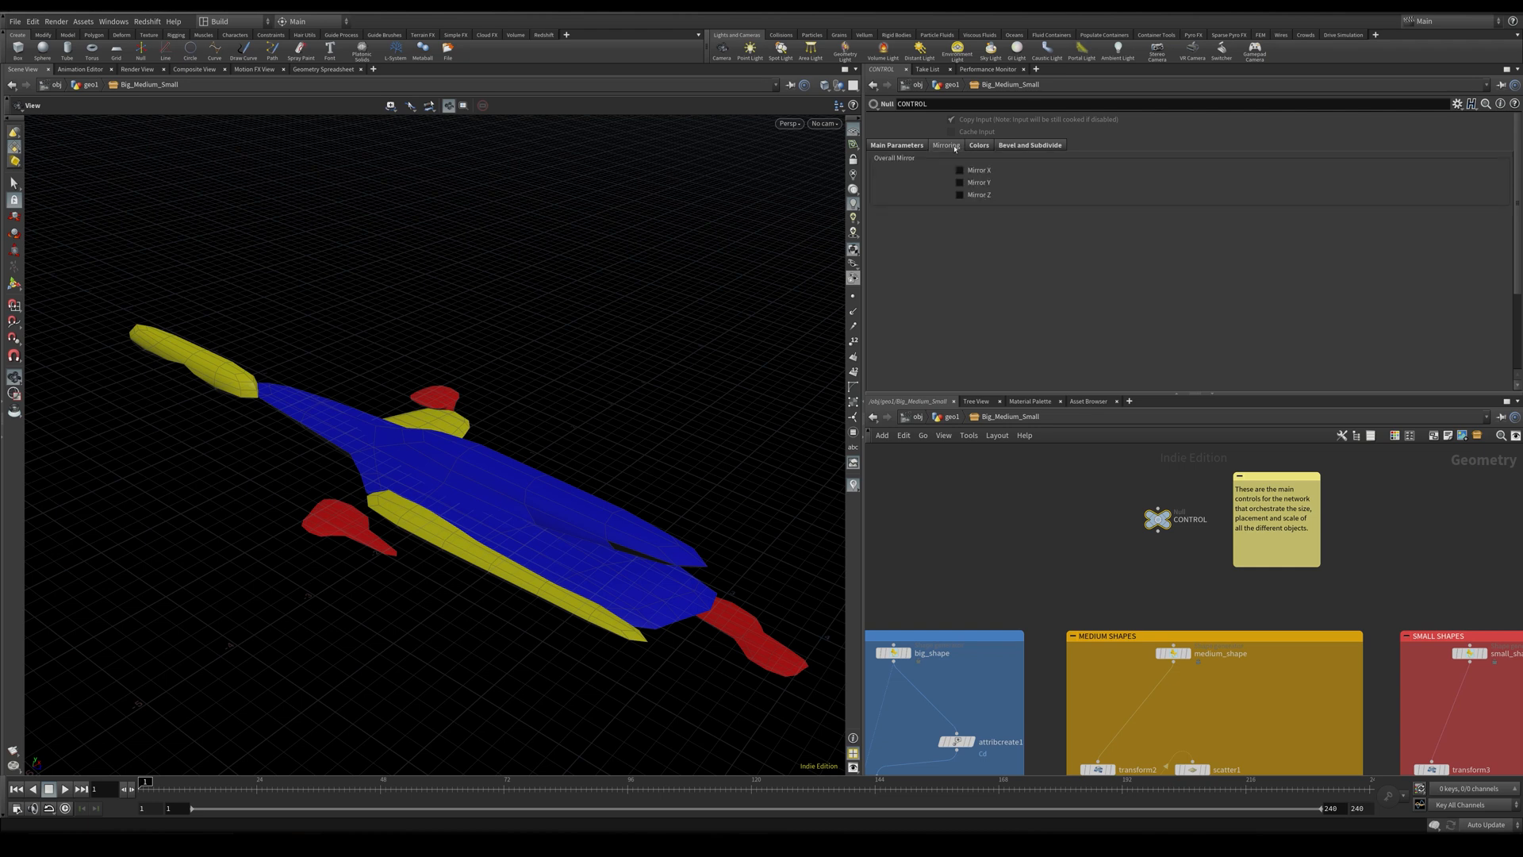
pyautogui.click(960, 170)
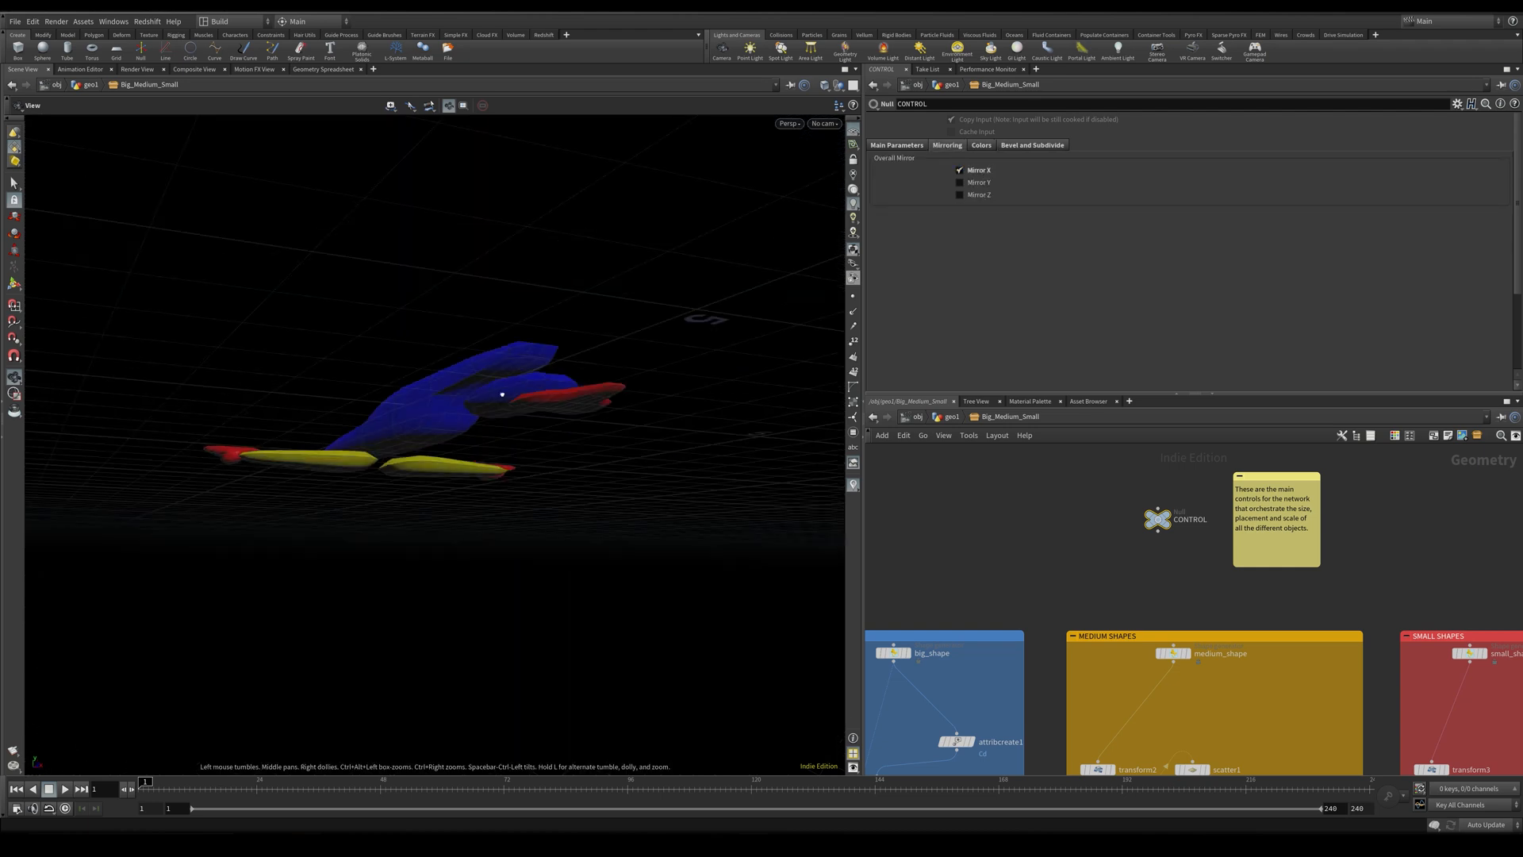